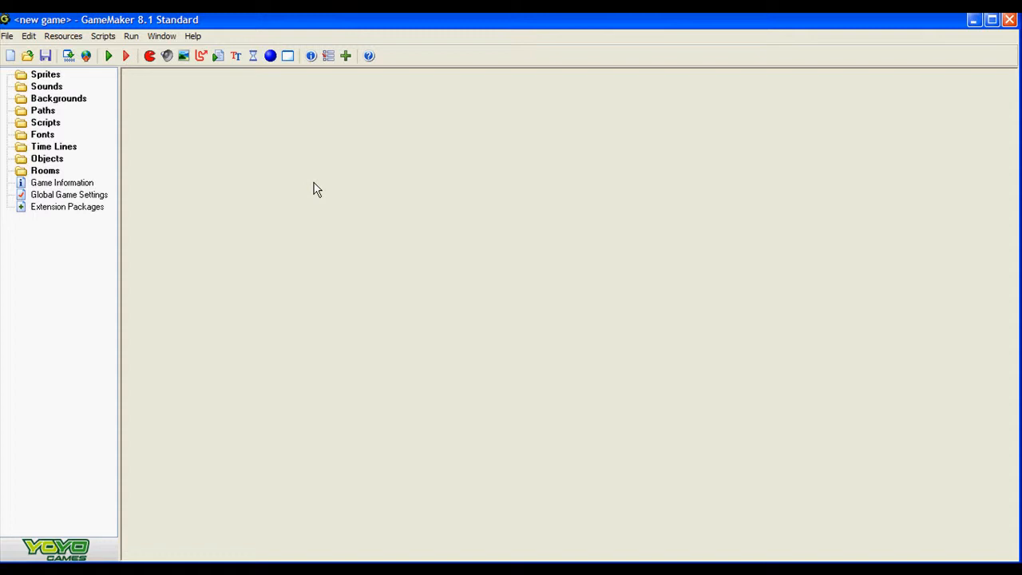
mouse_move(381, 213)
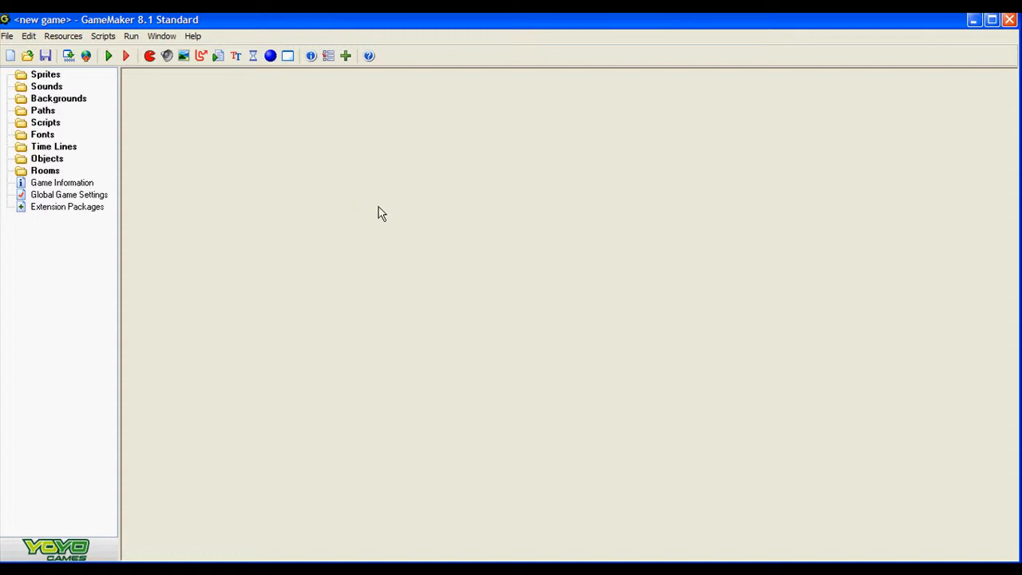
mouse_move(465, 203)
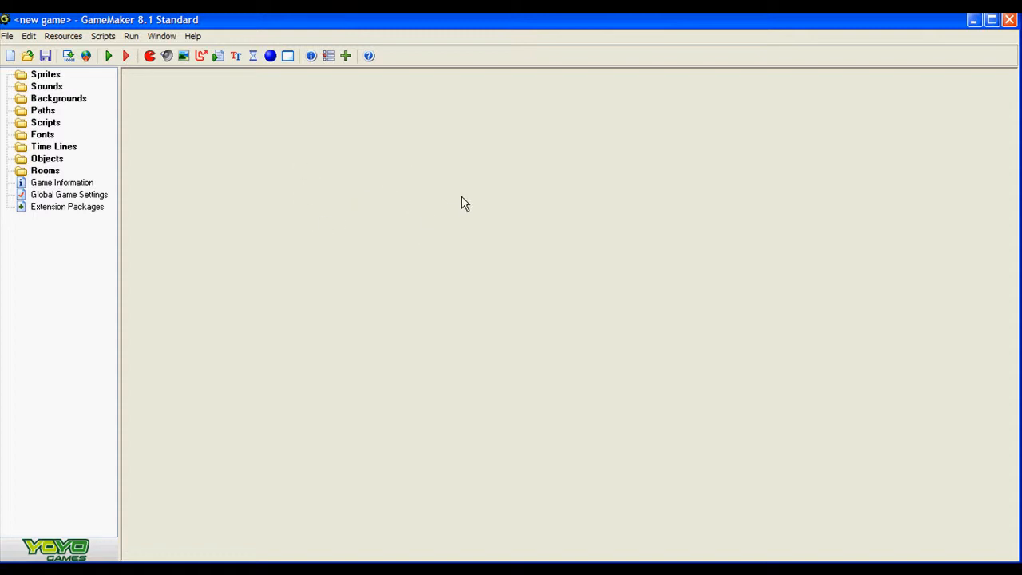
mouse_move(358, 330)
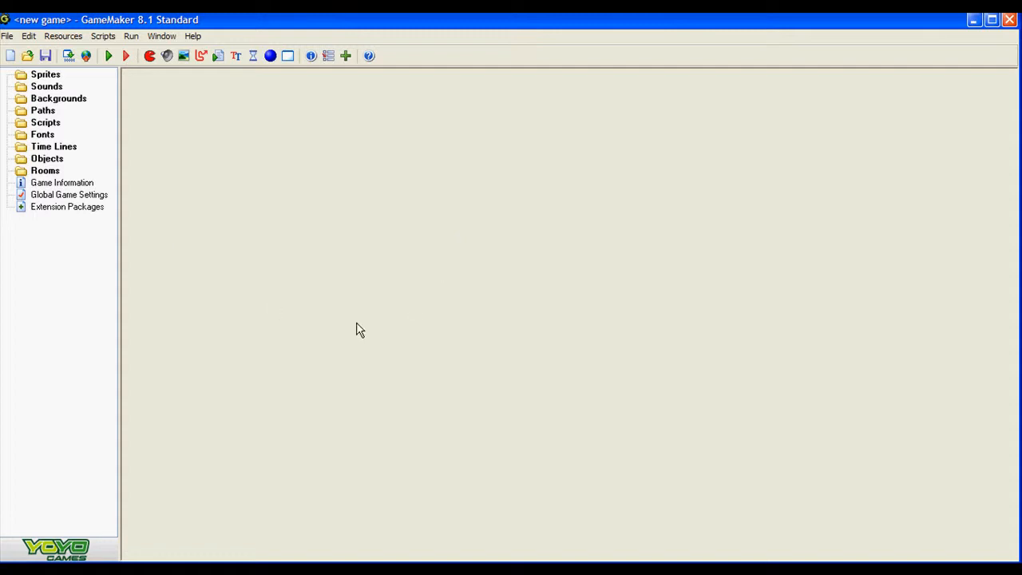
mouse_move(279, 191)
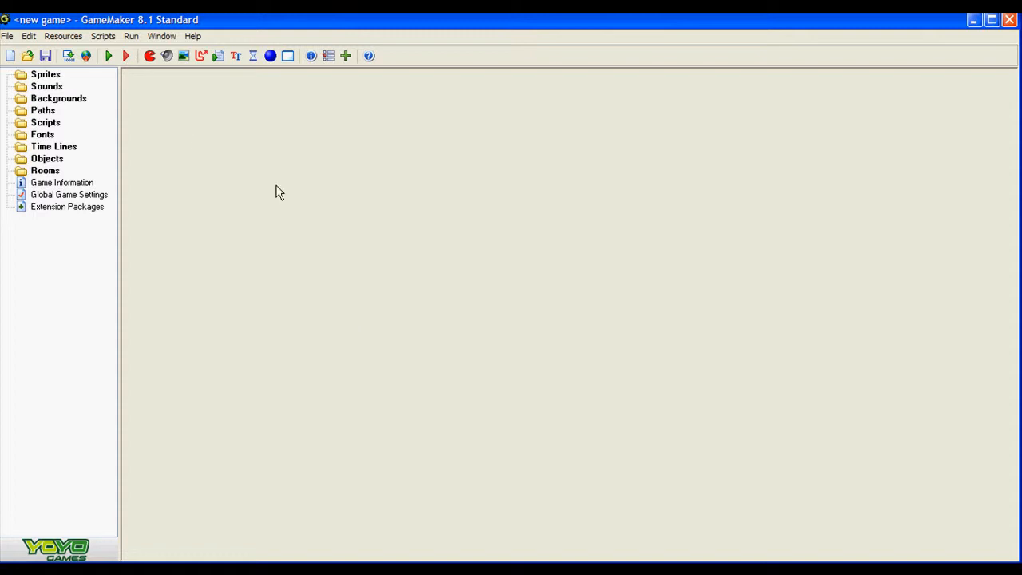
mouse_move(70, 84)
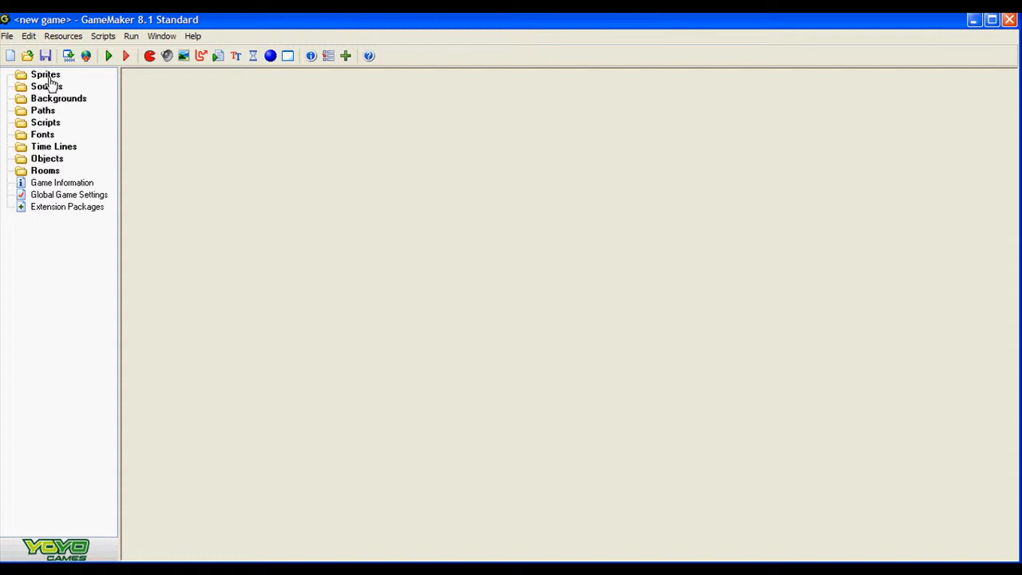
Step: Create a sprite from SPRITE.PNG named sprBox, with precise collision checking off
right_click(45, 75)
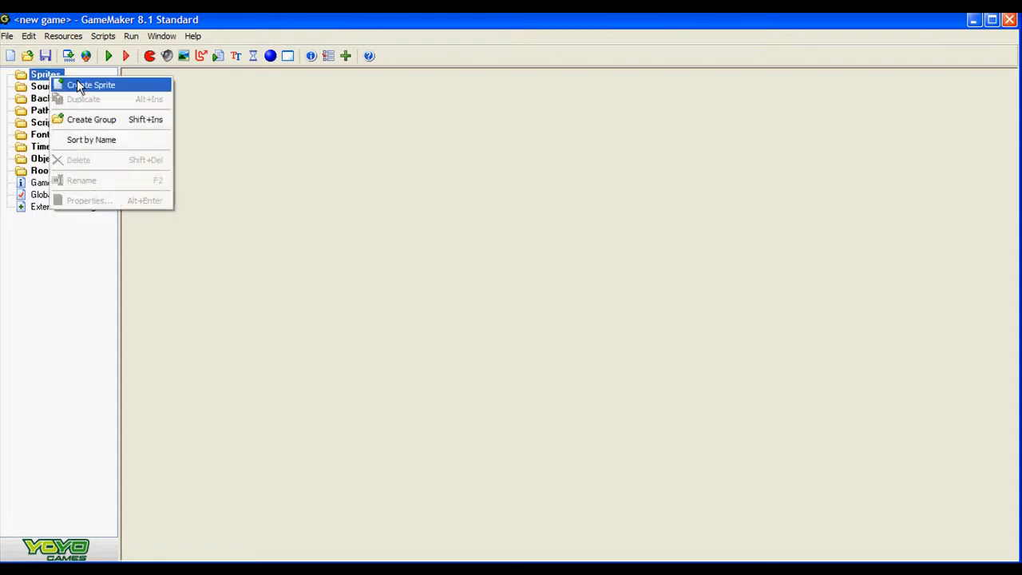
left_click(91, 85)
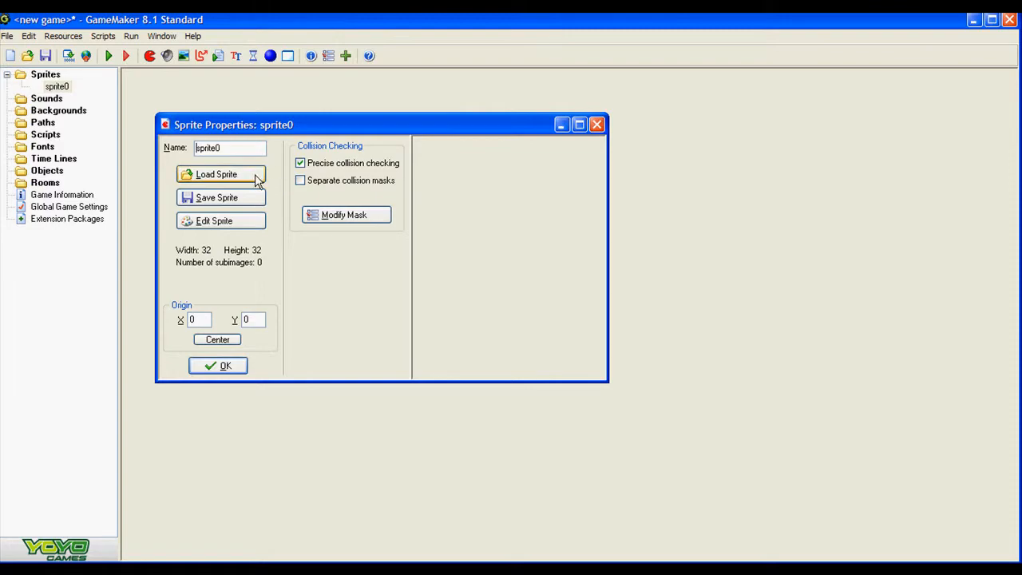
left_click(216, 174)
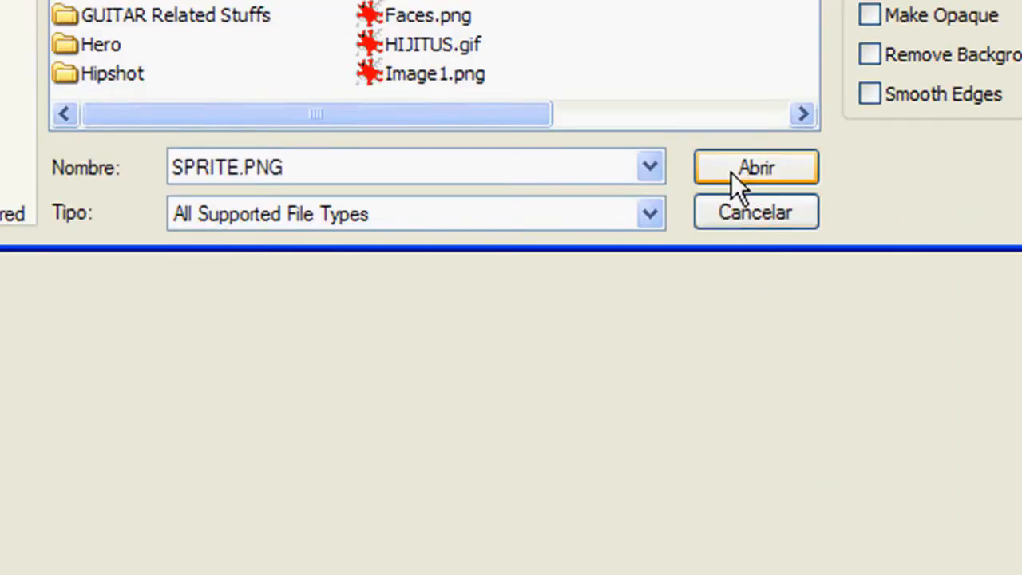
left_click(754, 167)
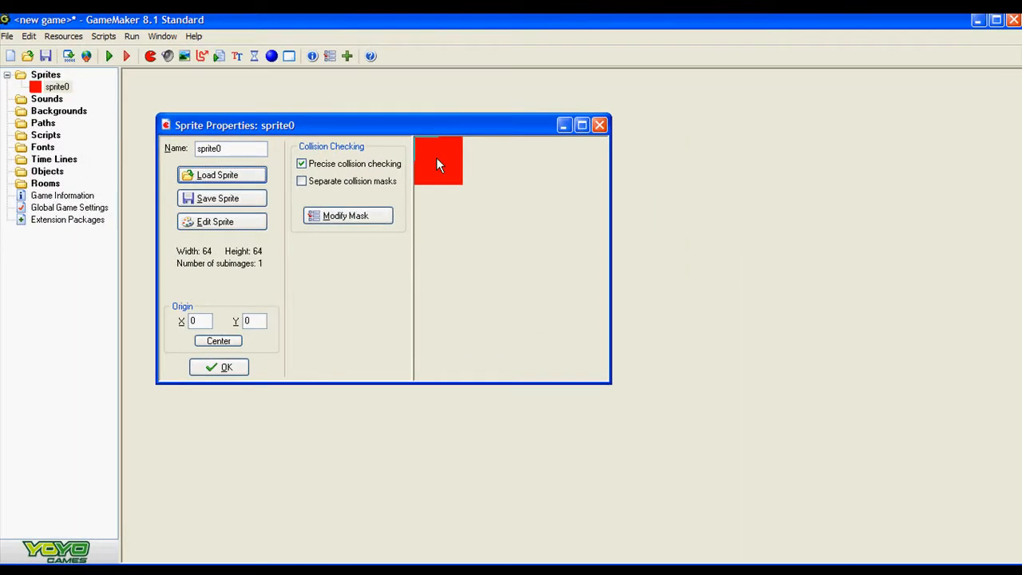
mouse_move(445, 186)
type("s")
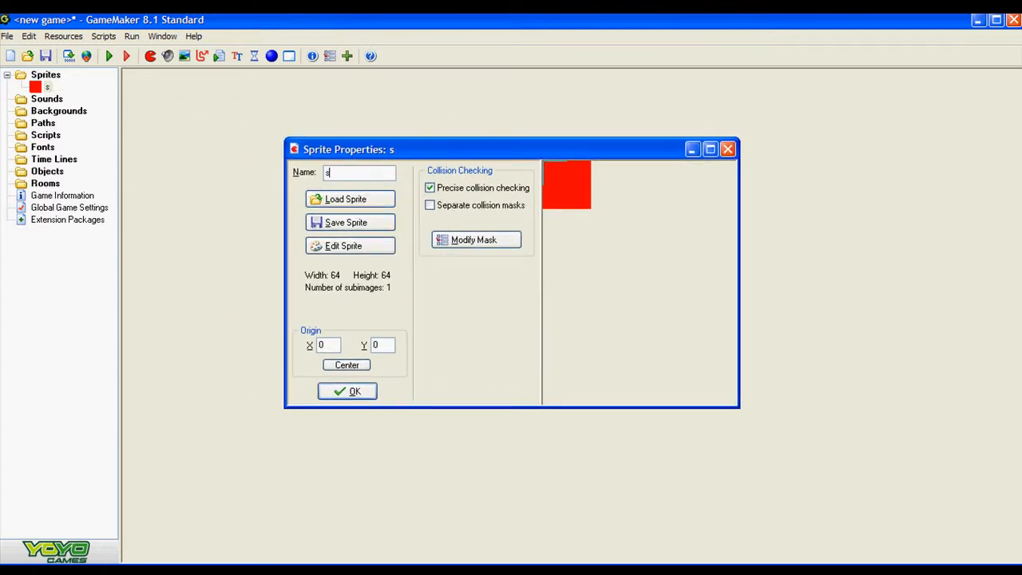
type("prBo")
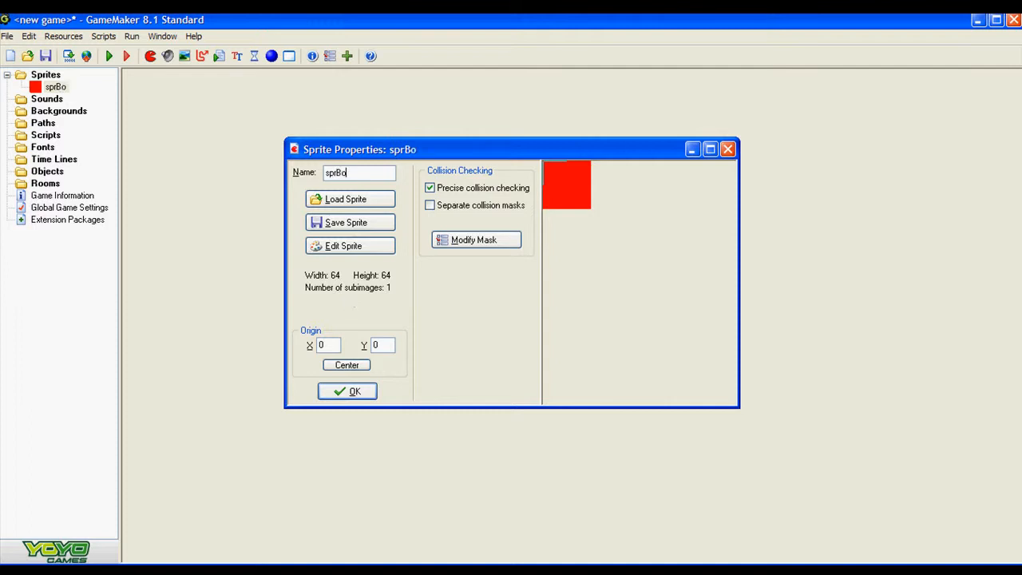
type("x")
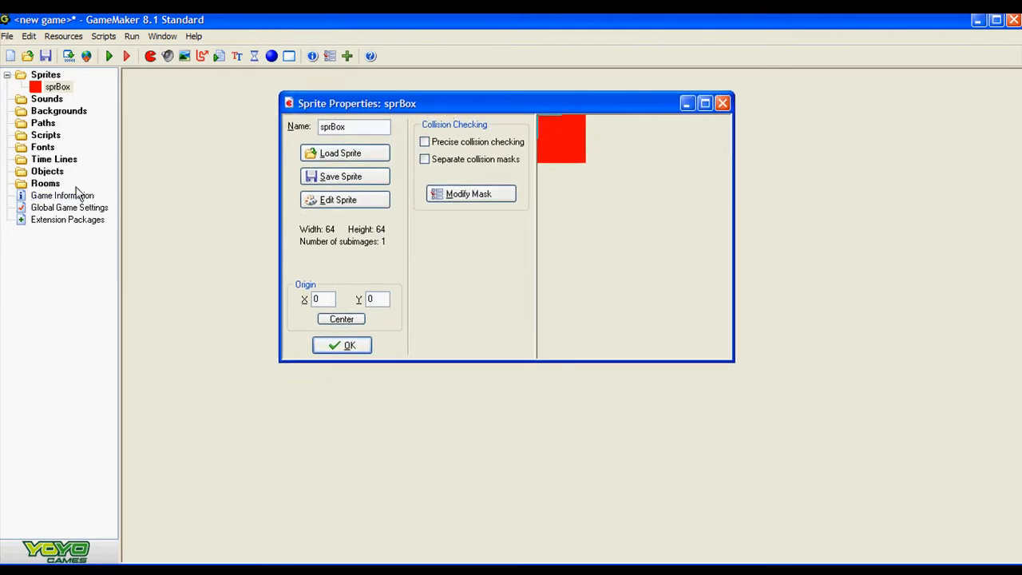
Step: Create object objBox using sprite sprBox, and move its editor aside
right_click(47, 171)
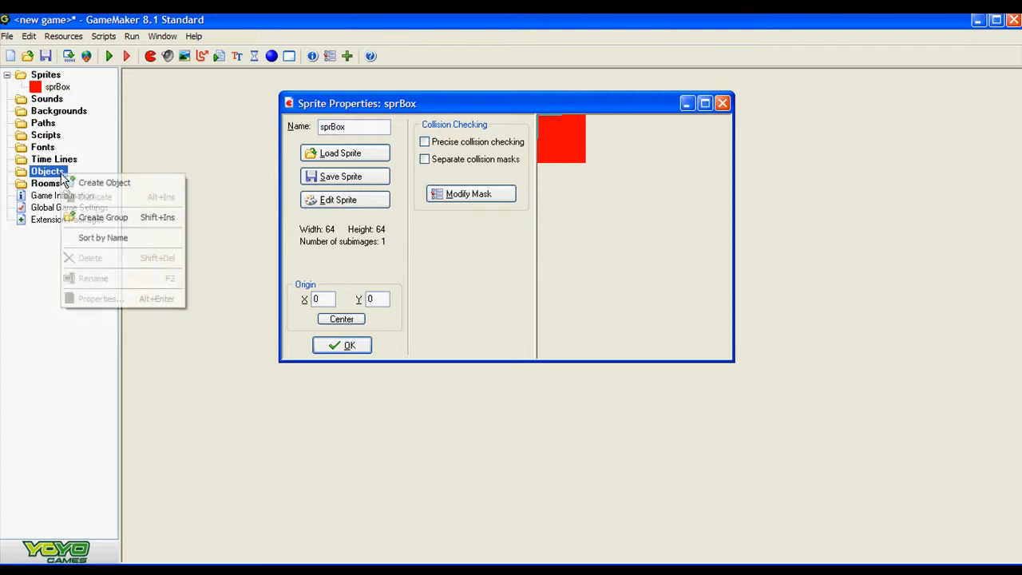
left_click(104, 182)
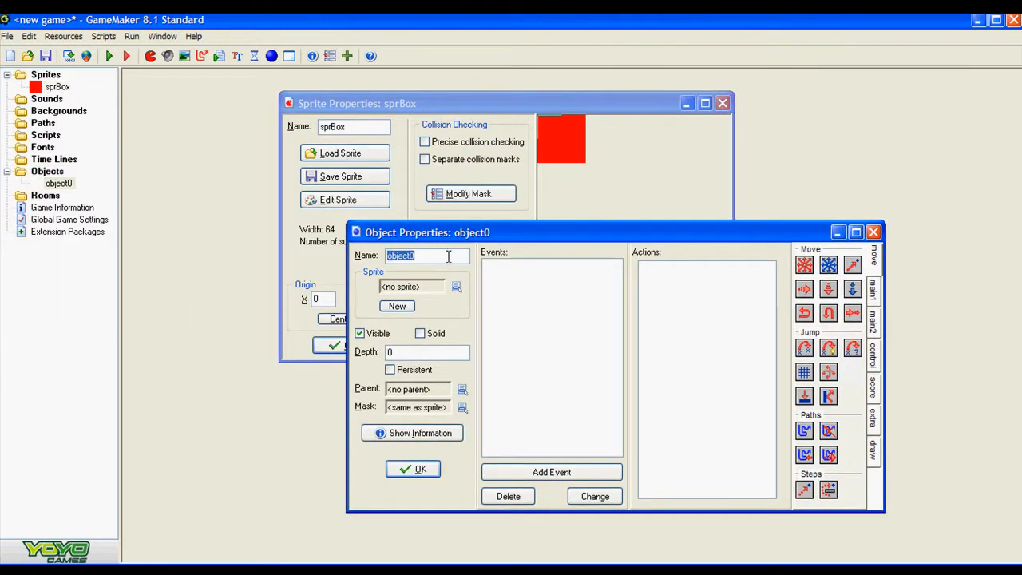
type("obj")
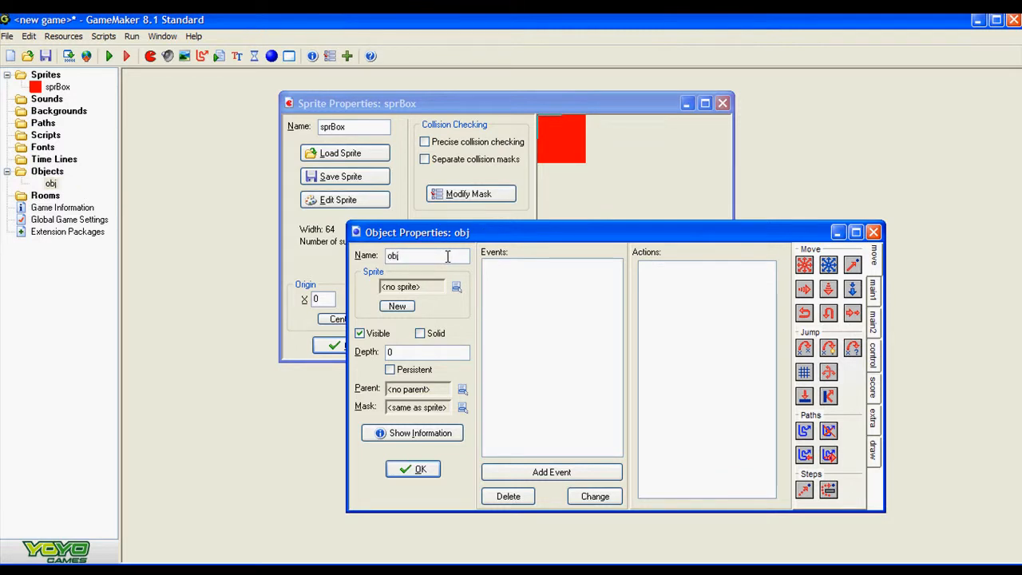
type("Box")
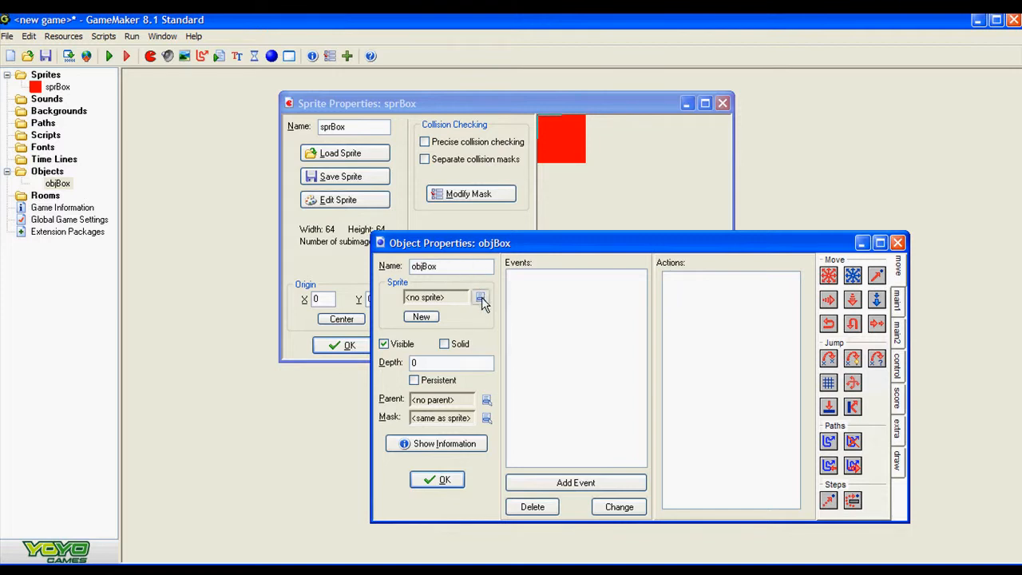
left_click(480, 297)
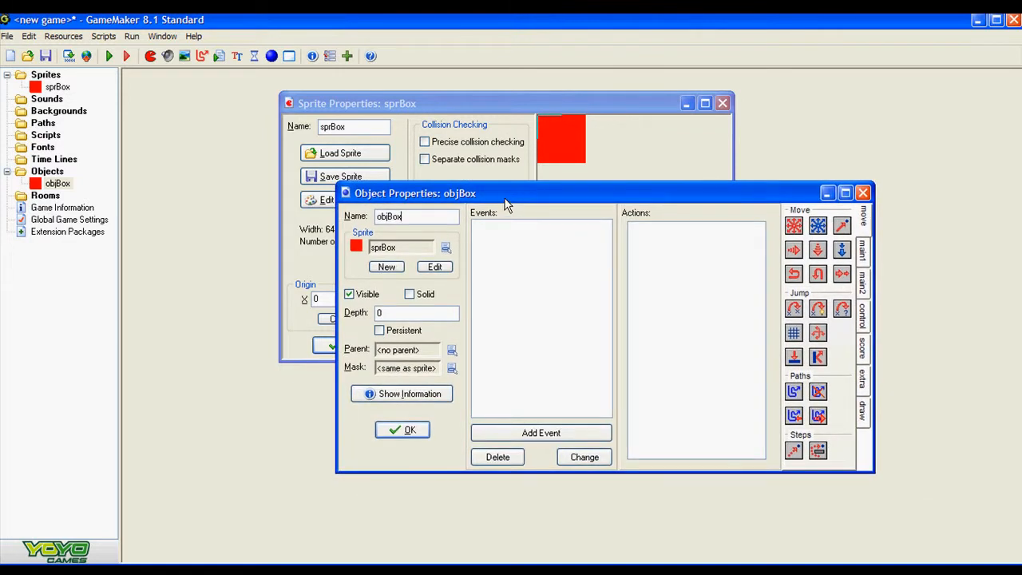
left_click_drag(503, 193, 480, 185)
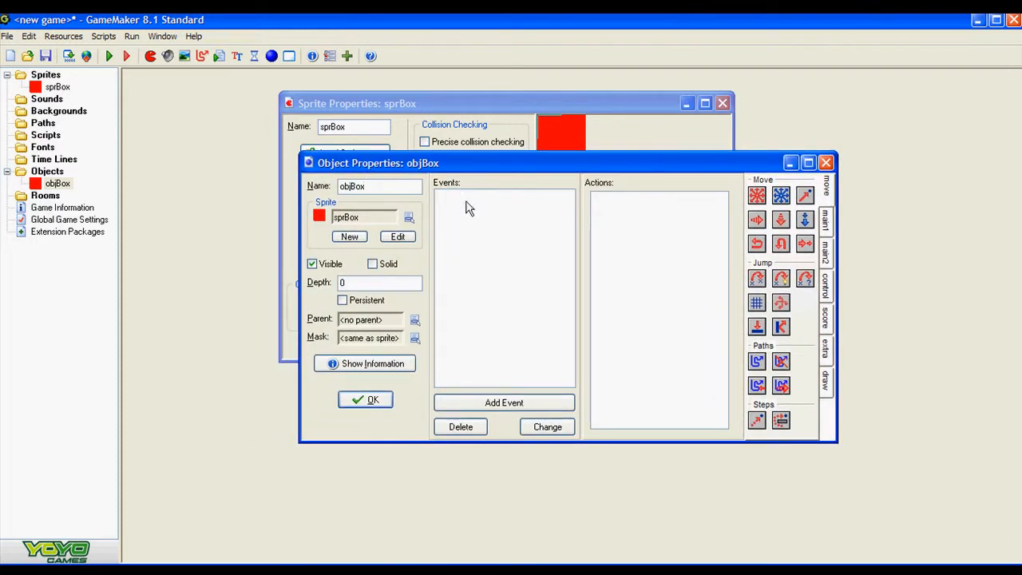
mouse_move(490, 217)
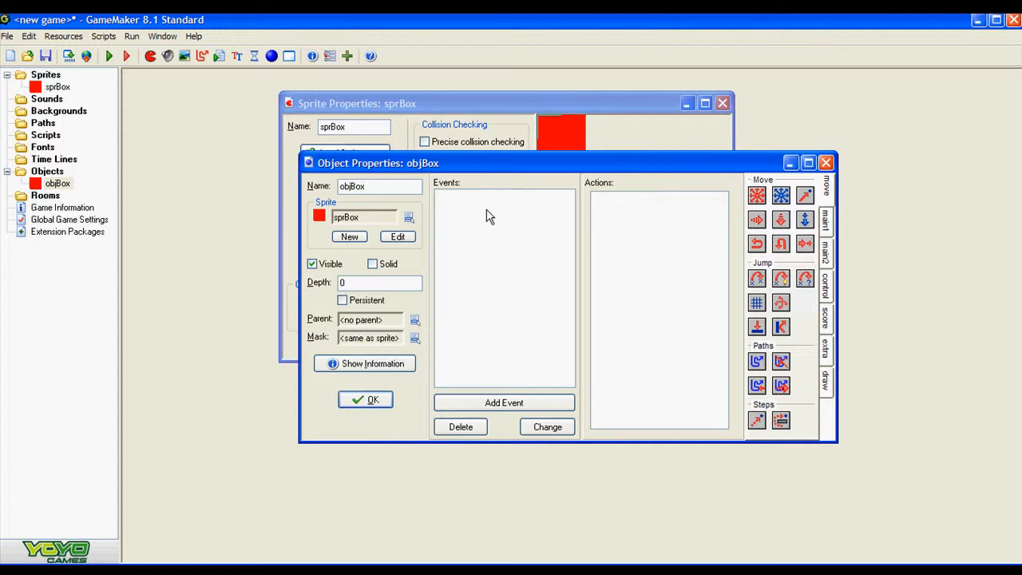
mouse_move(477, 164)
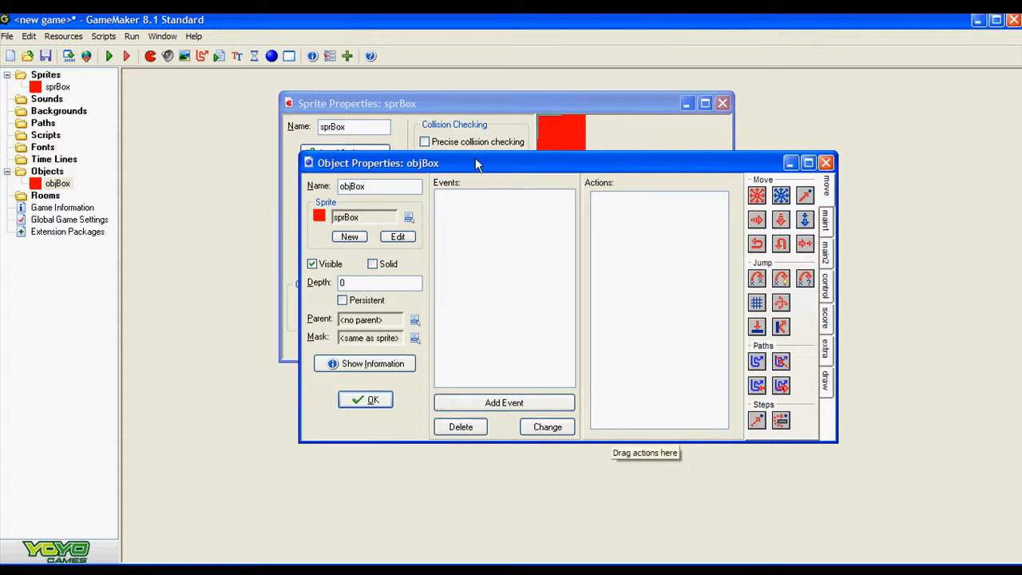
Step: Add a Create event to objBox running the code 'iSpeed = 3;'
left_click(504, 403)
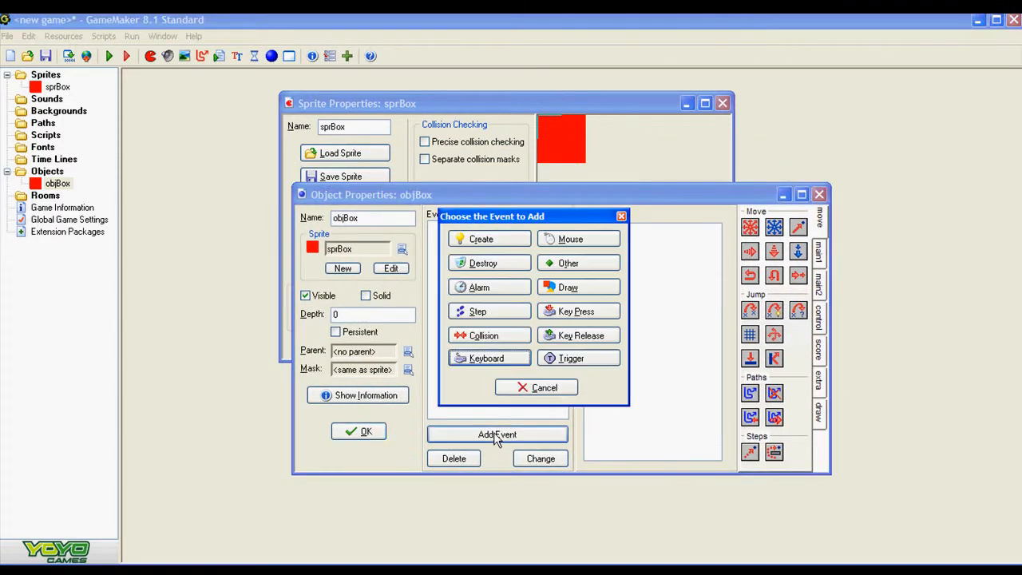
left_click(481, 239)
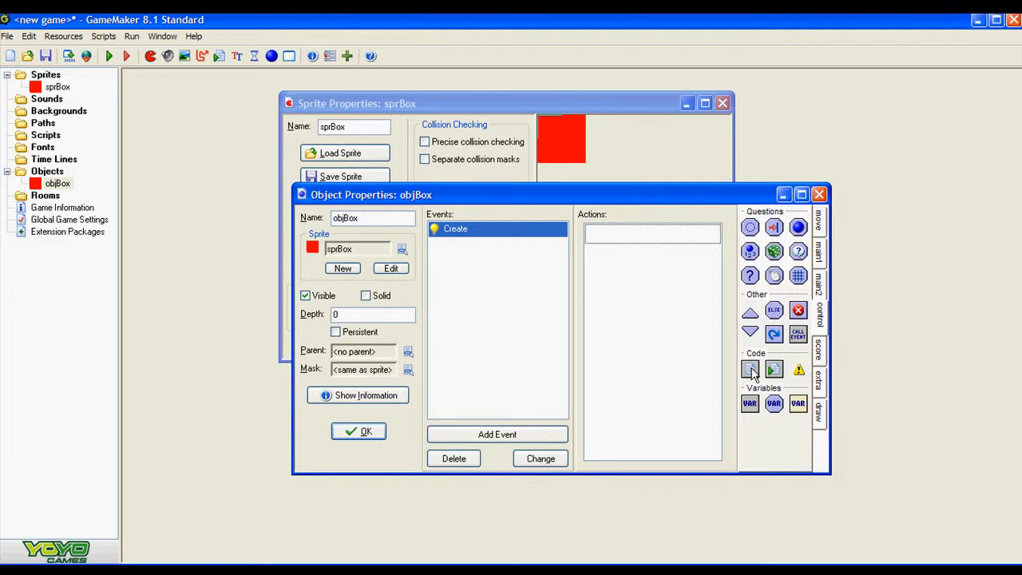
left_click(750, 369)
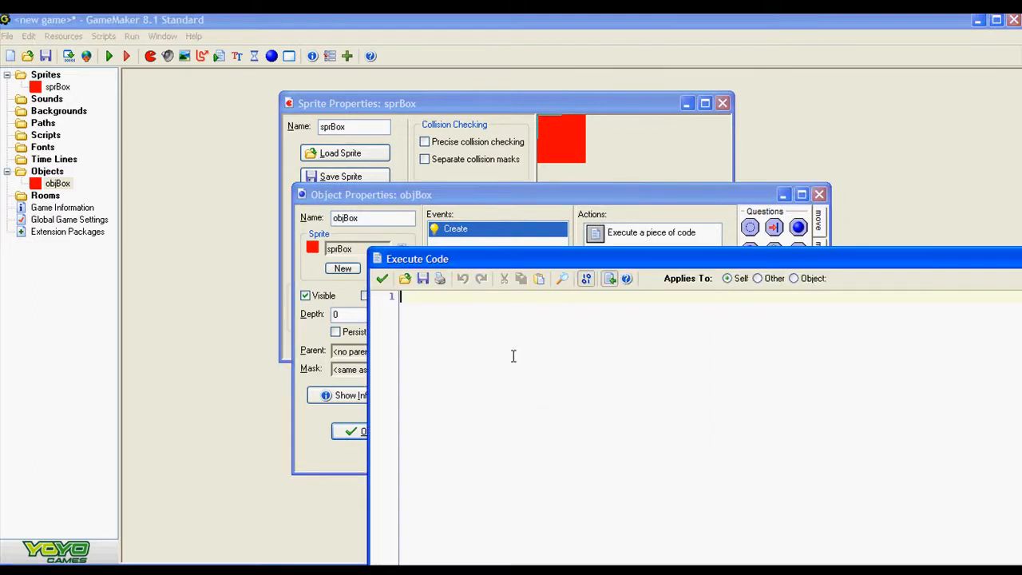
mouse_move(528, 352)
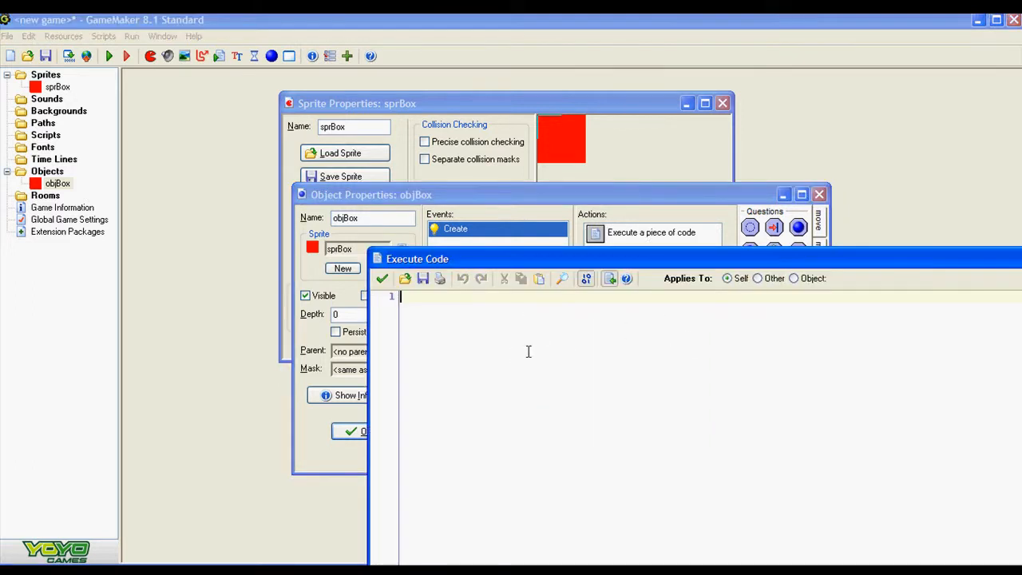
type("is")
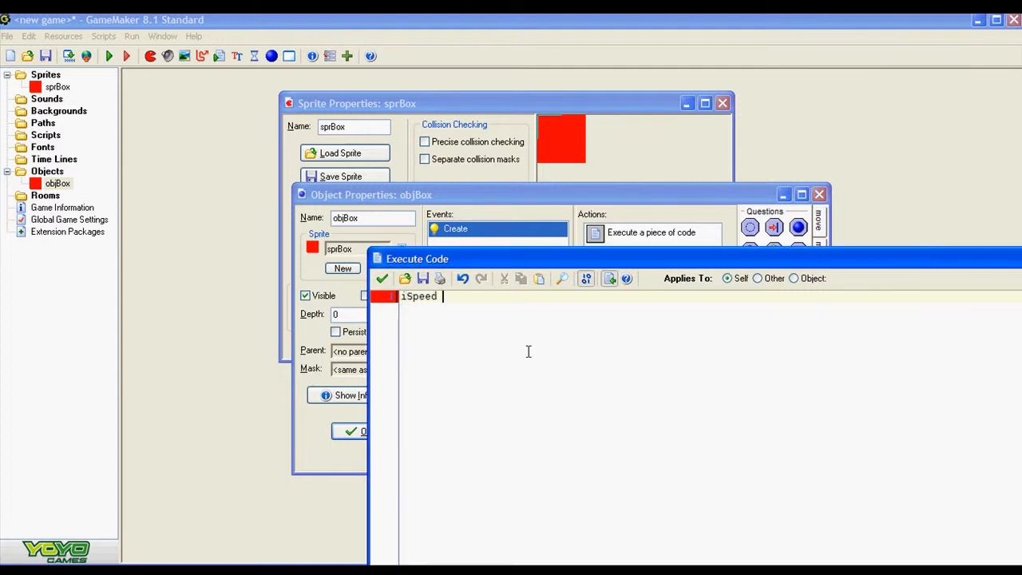
type("=")
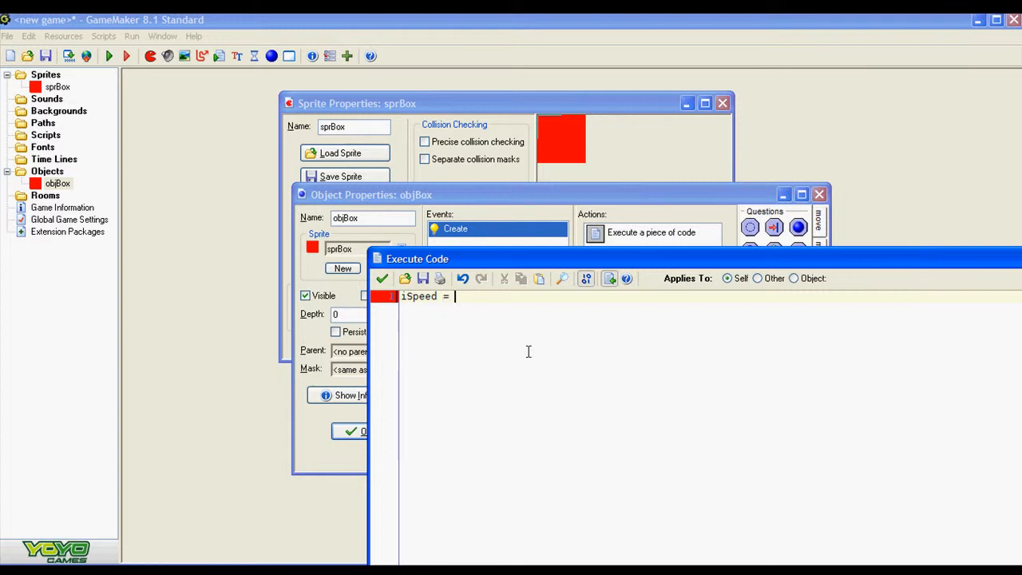
type("3;")
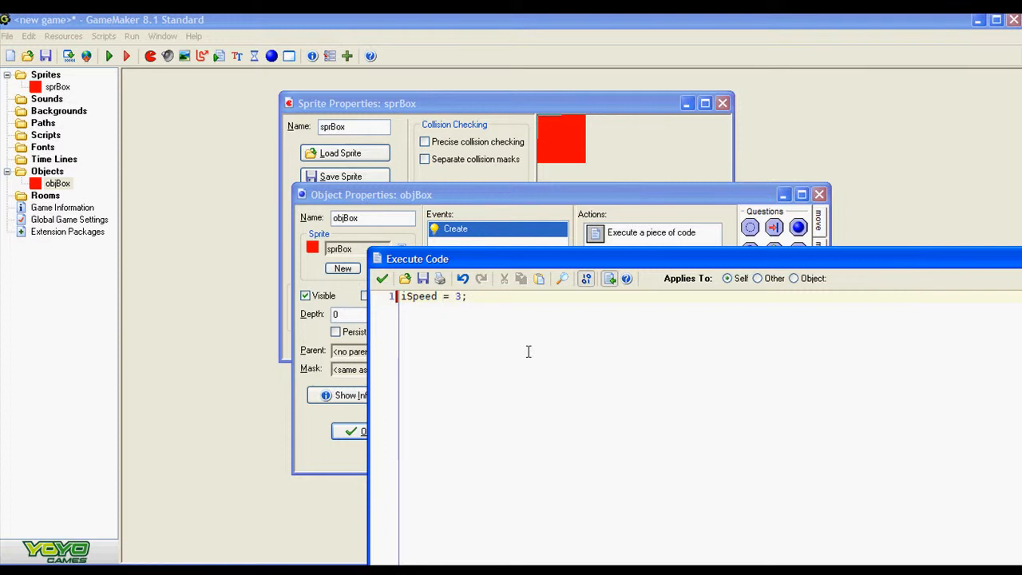
double_click(419, 296)
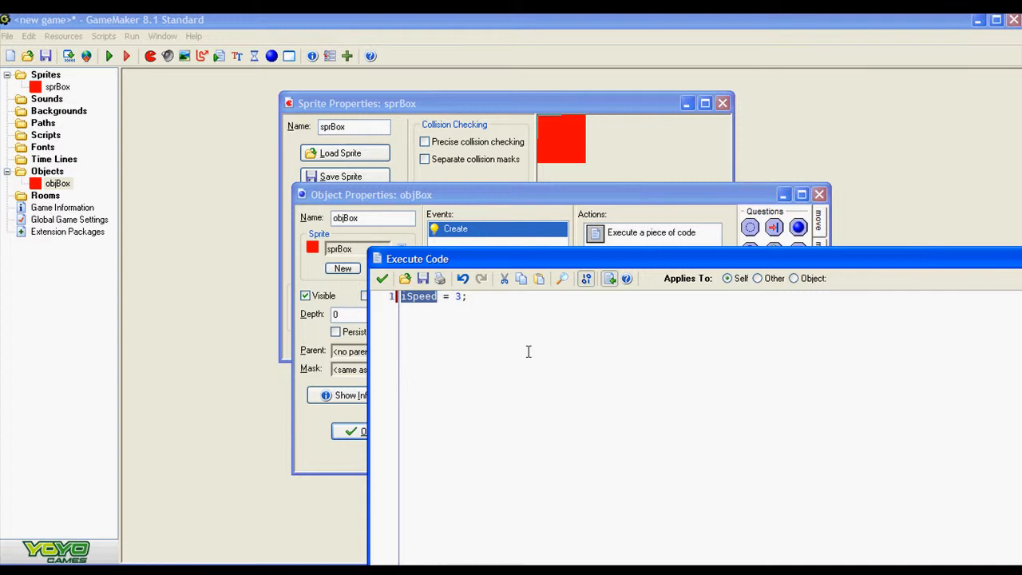
left_click(381, 278)
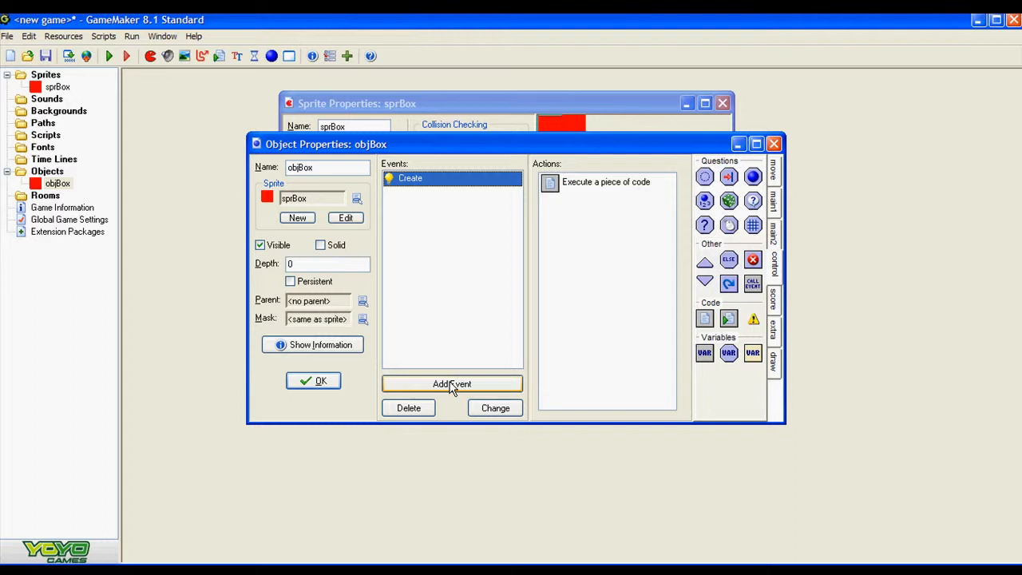
Step: Add a Left arrow key event with code 'x -= iSpeed;', copying the line
left_click(451, 384)
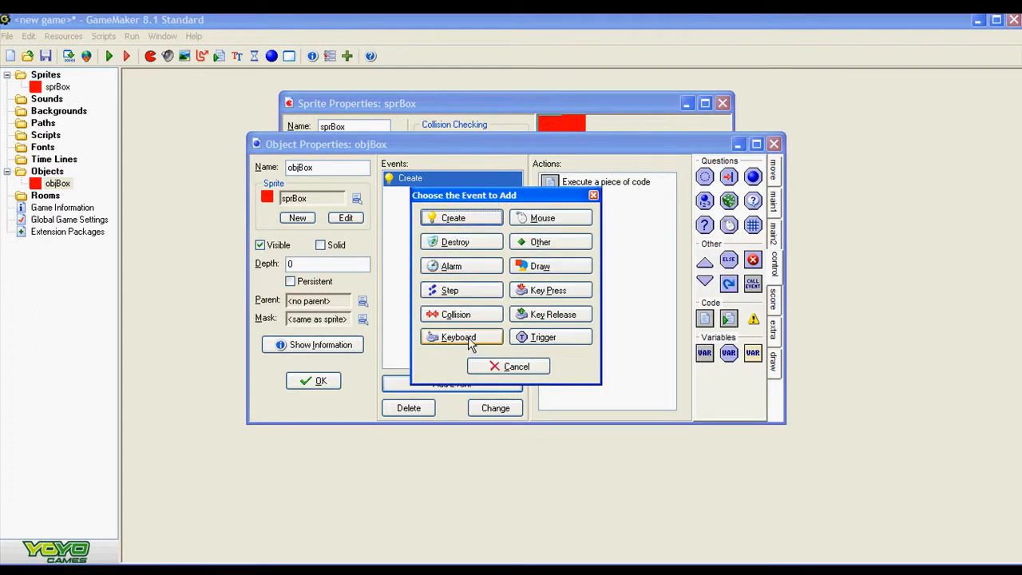
left_click(458, 336)
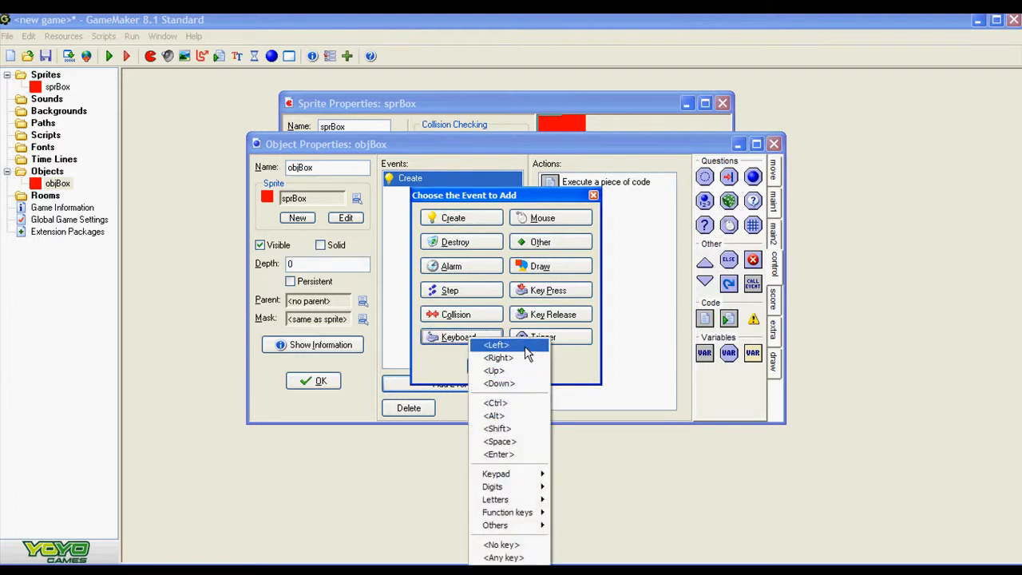
left_click(495, 344)
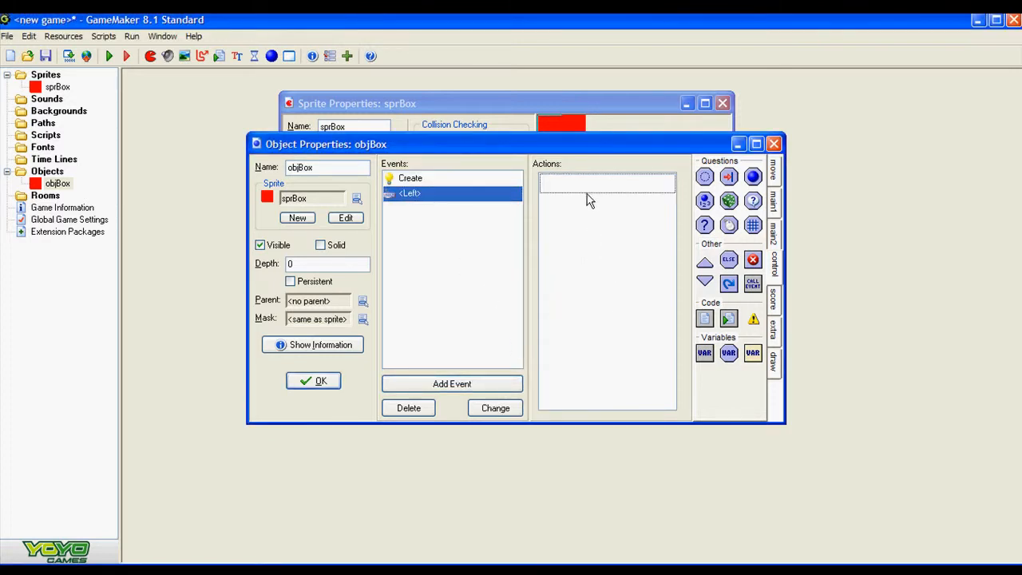
mouse_move(471, 197)
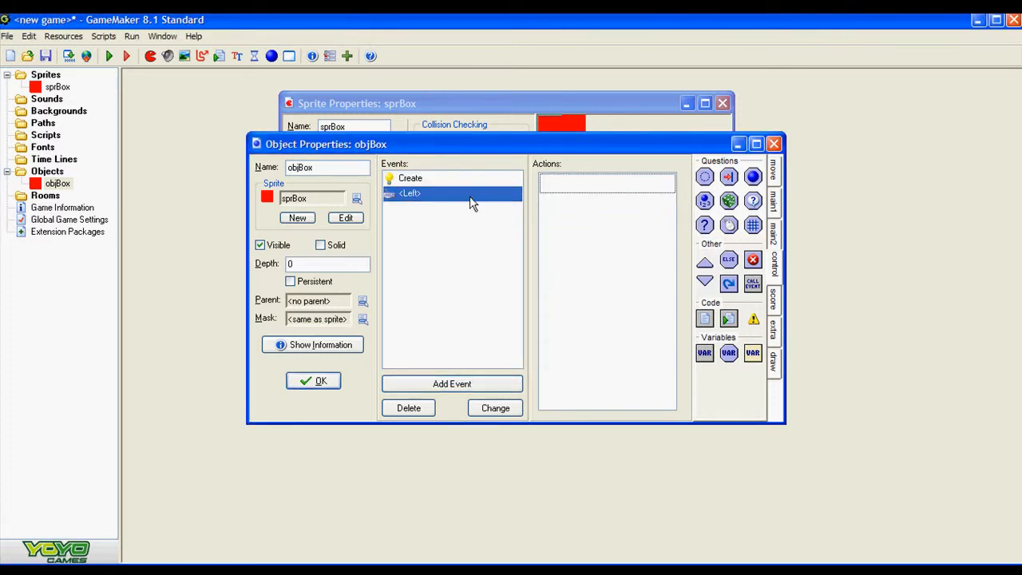
mouse_move(682, 296)
type("x")
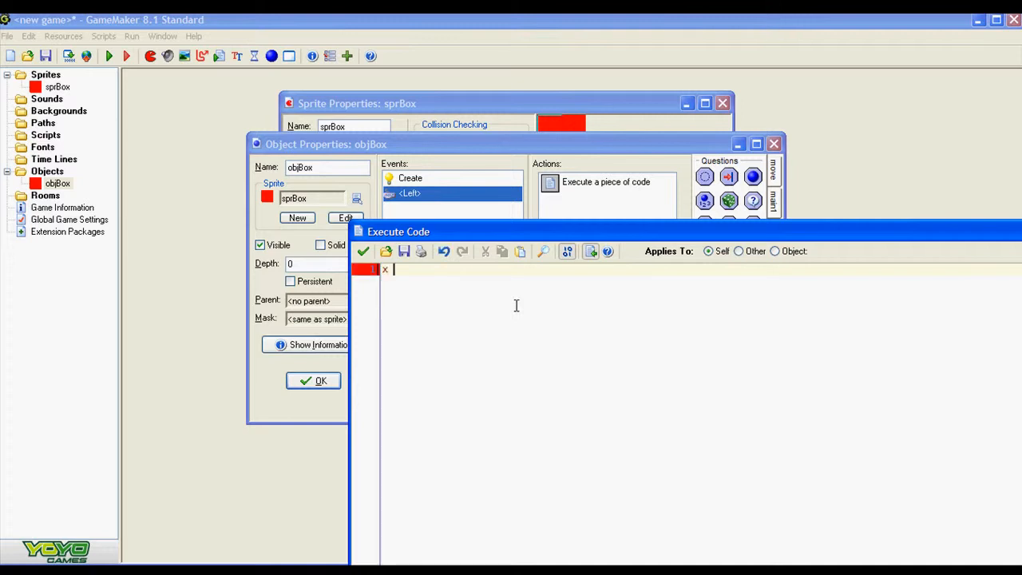
type("-=")
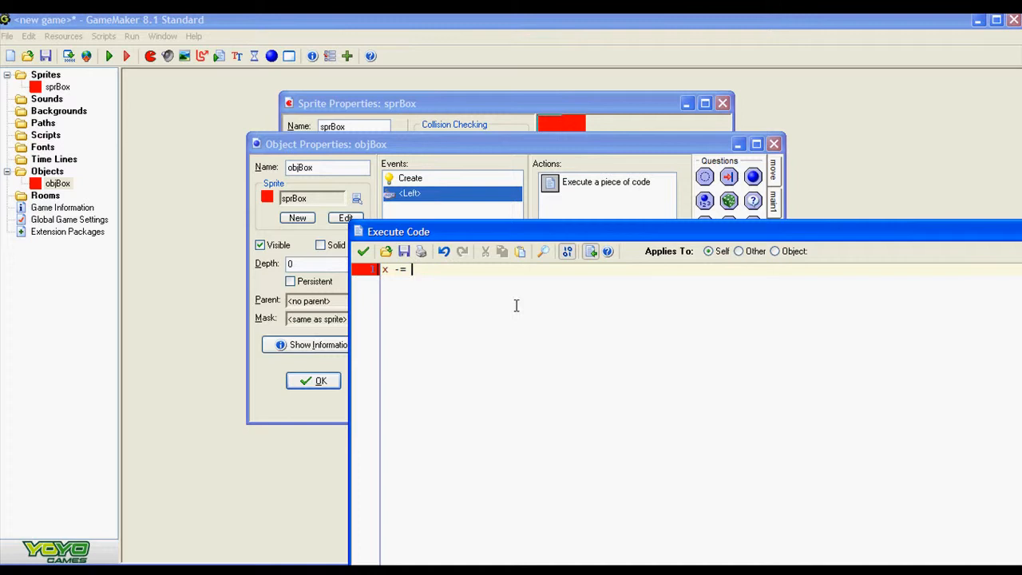
type("1")
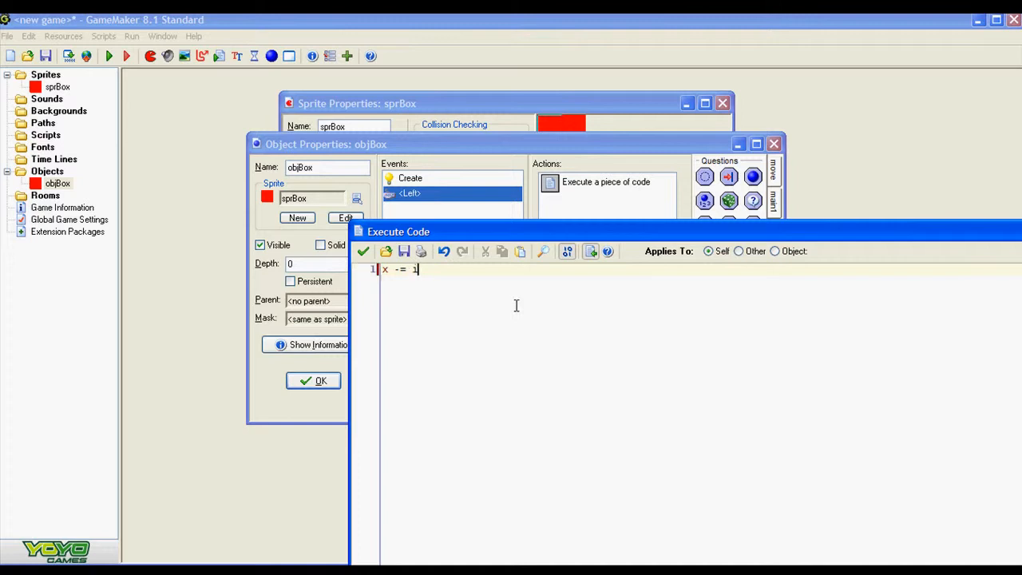
type("Speed;")
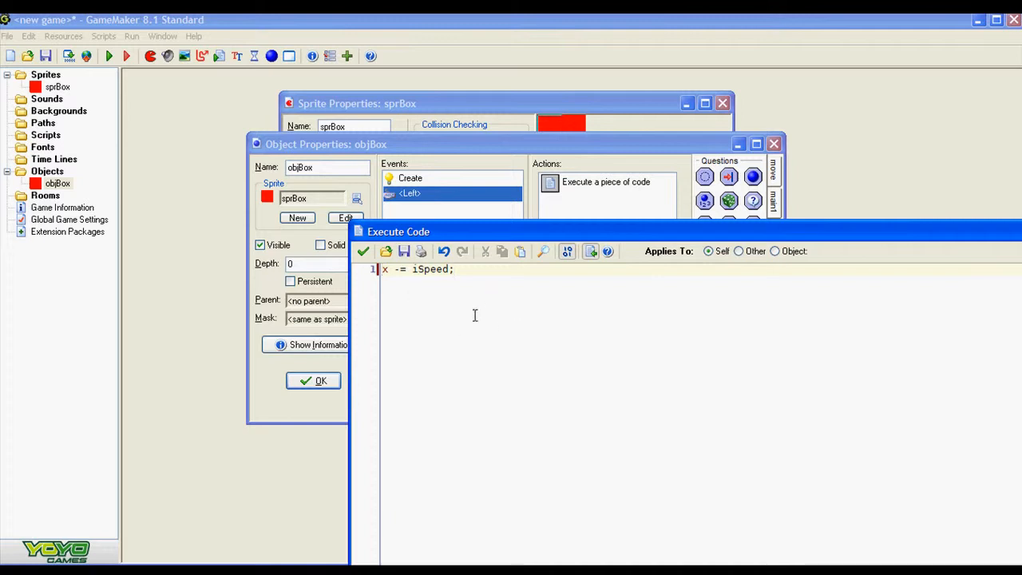
triple_click(415, 269)
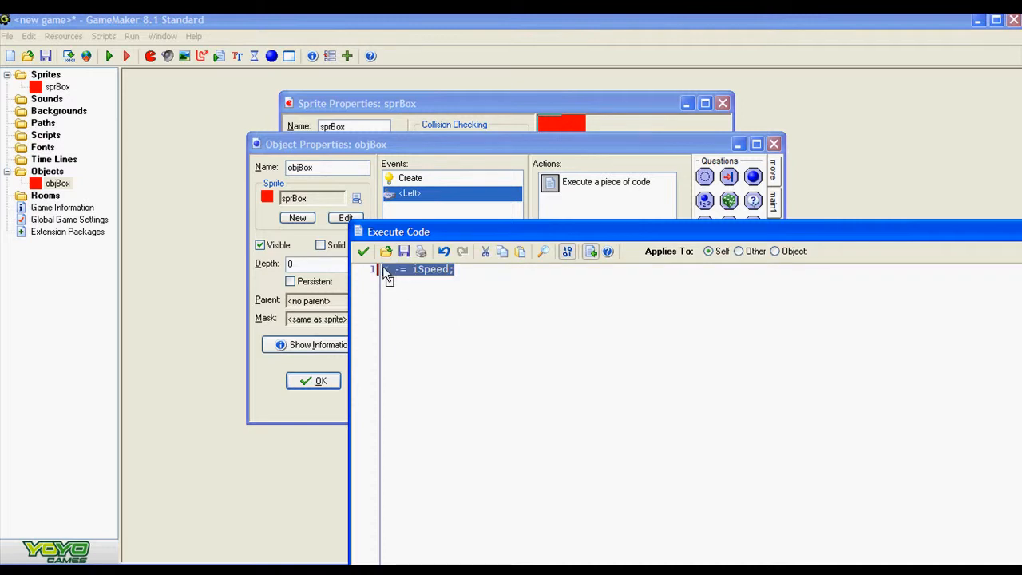
left_click(363, 250)
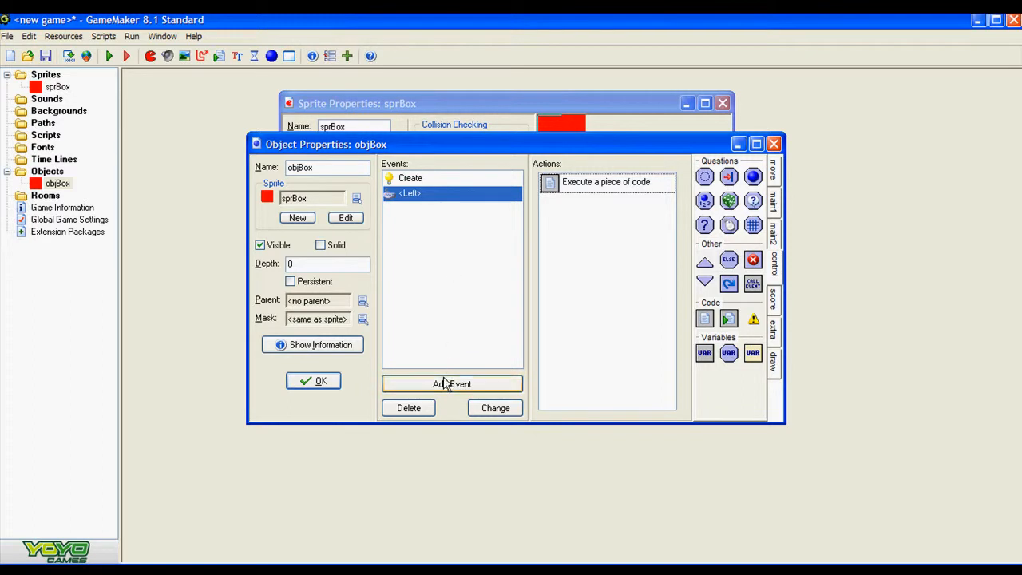
Step: Add a Right arrow key event with code 'x += iSpeed;'
left_click(451, 384)
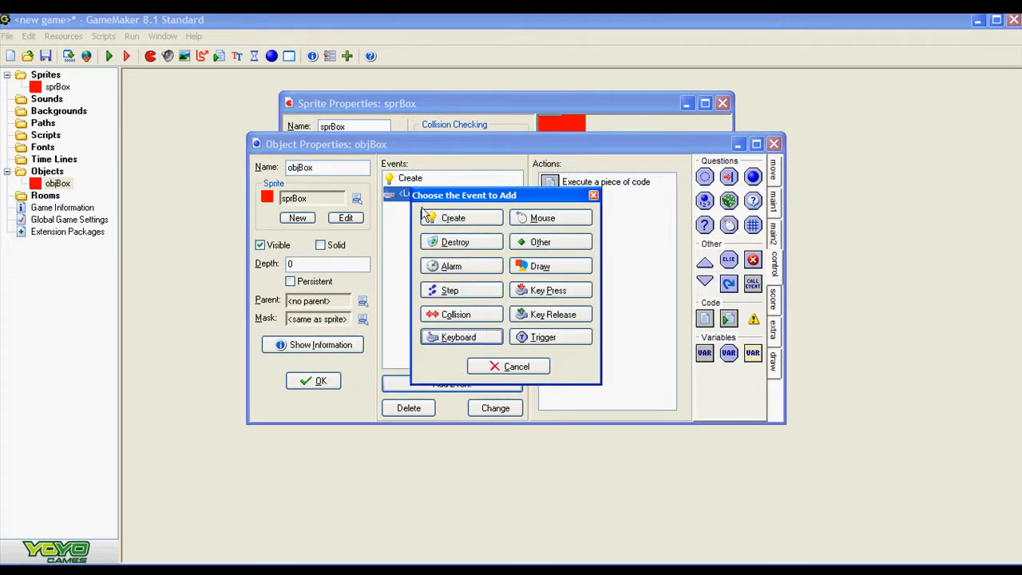
mouse_move(458, 336)
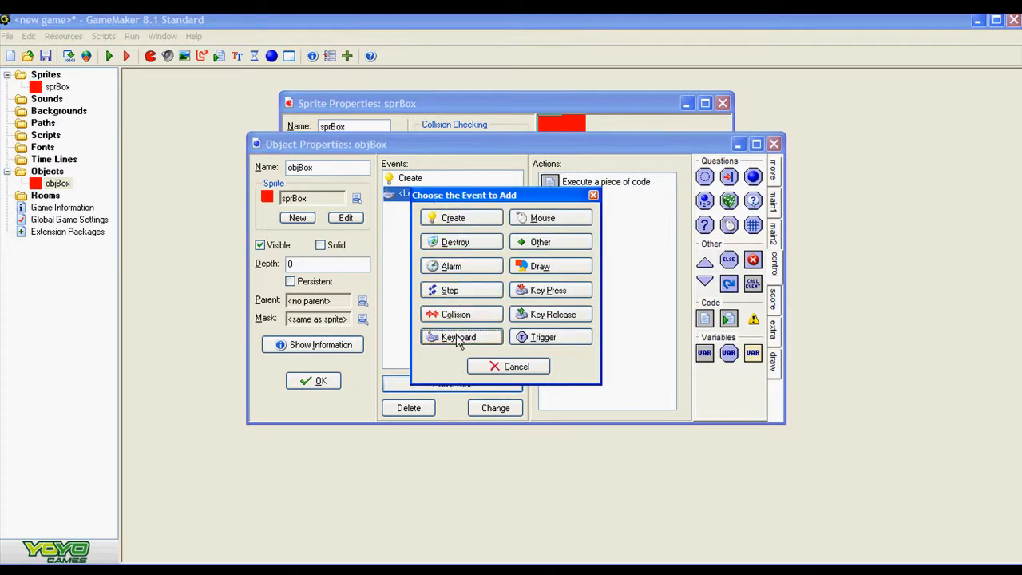
left_click(457, 336)
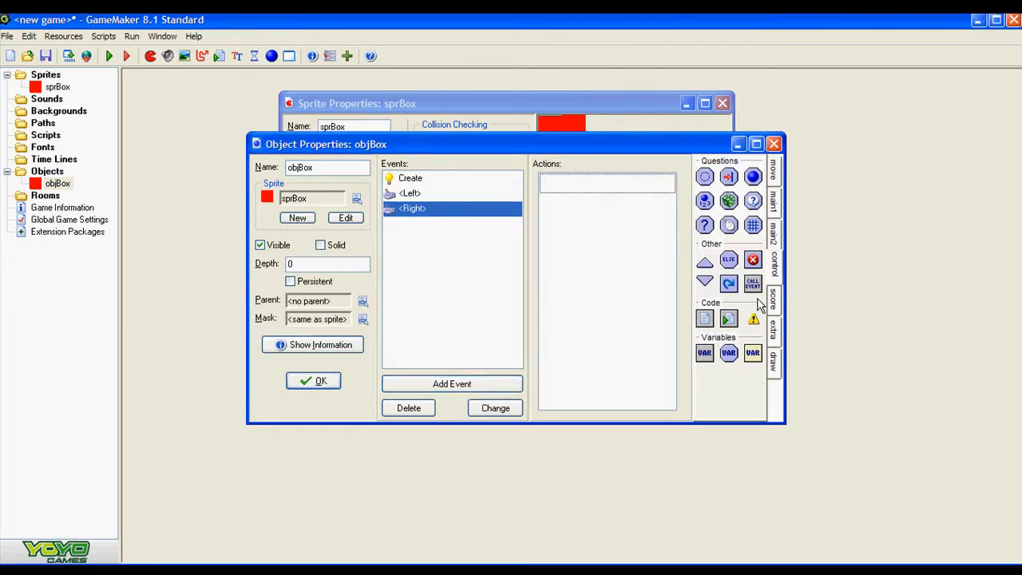
left_click(704, 318)
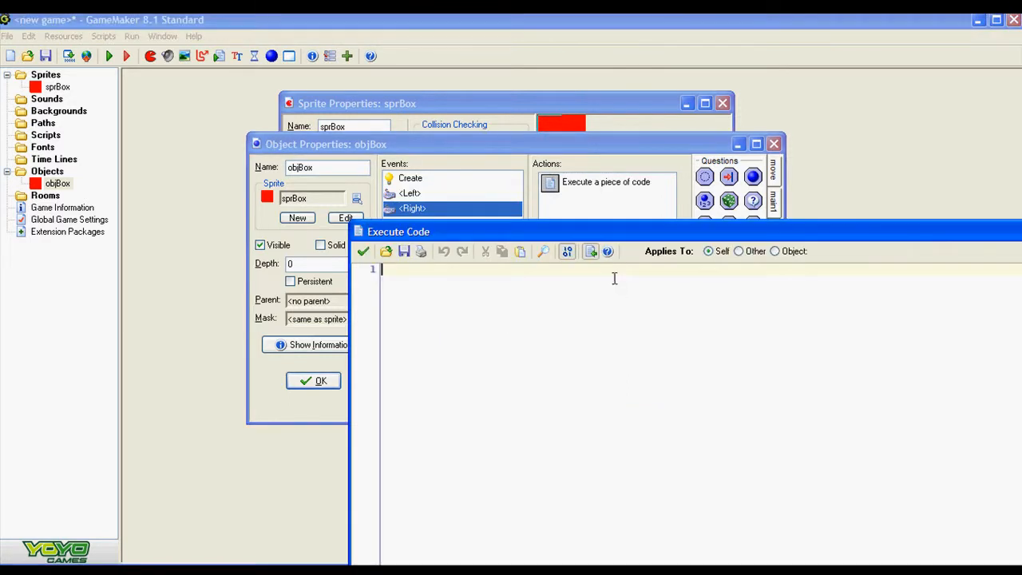
type("x -= iSpeed;")
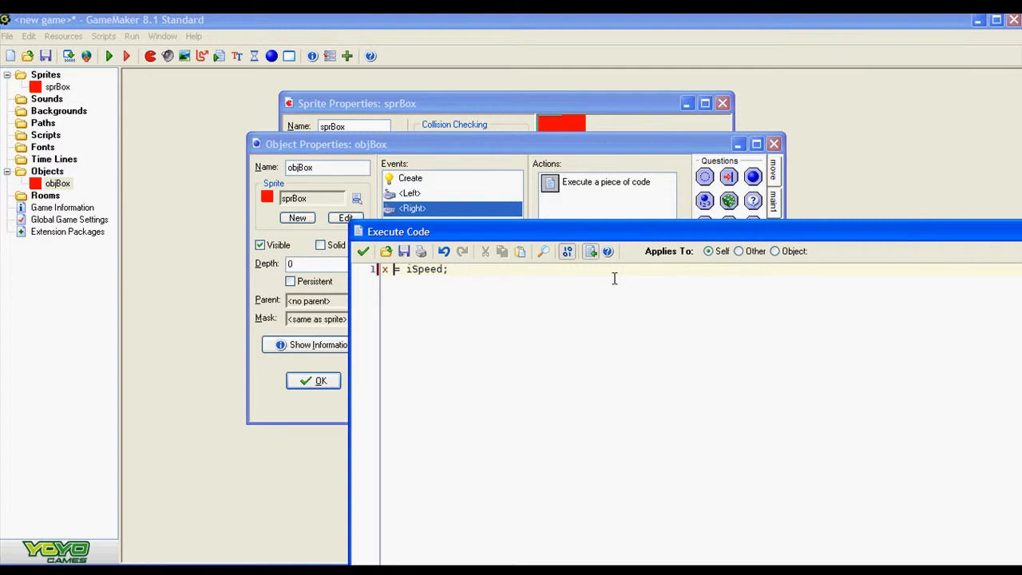
type("+")
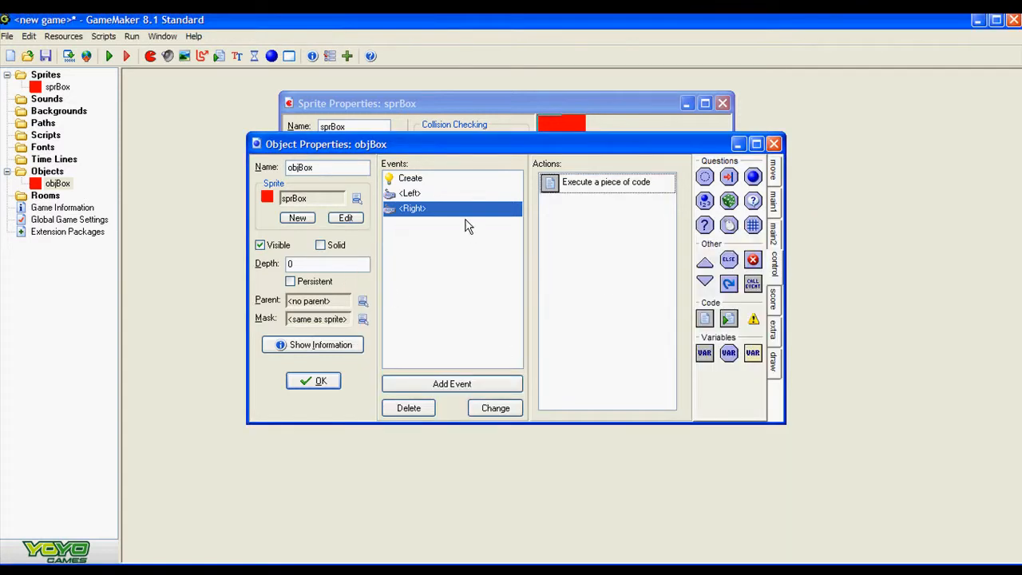
Step: Add an Up arrow key event with code 'y -= iSpeed;'
left_click(452, 383)
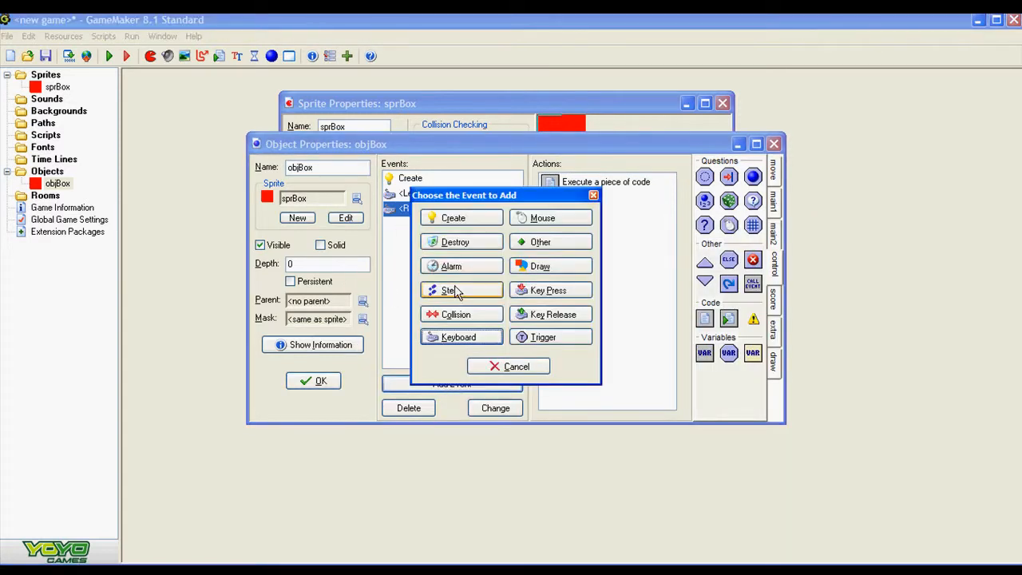
mouse_move(458, 337)
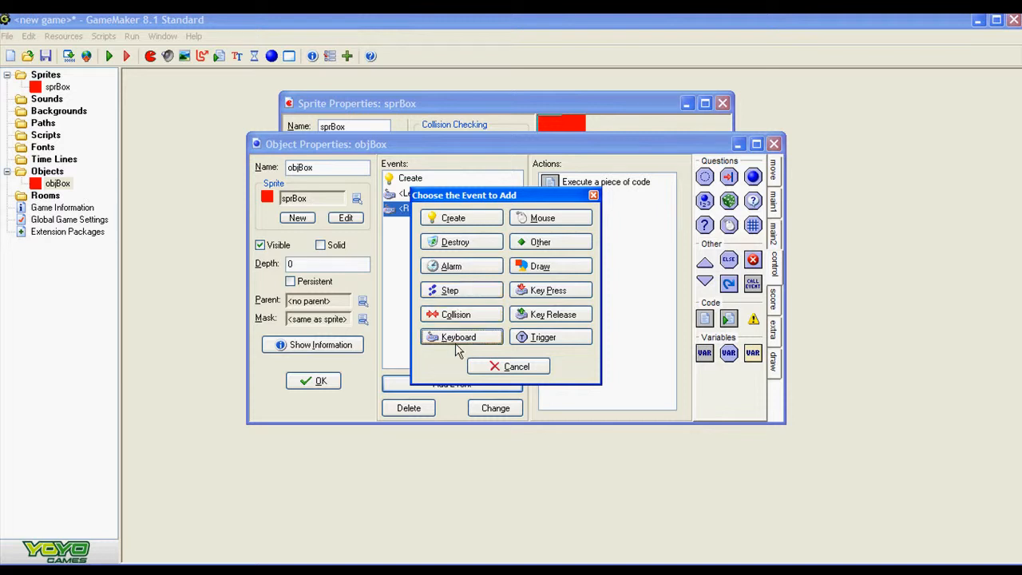
left_click(458, 336)
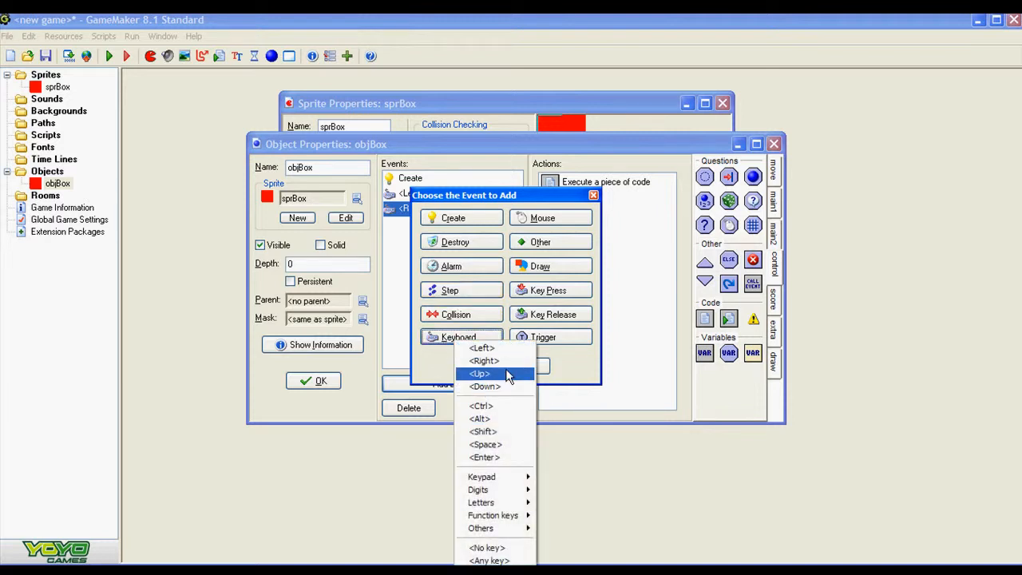
left_click(479, 374)
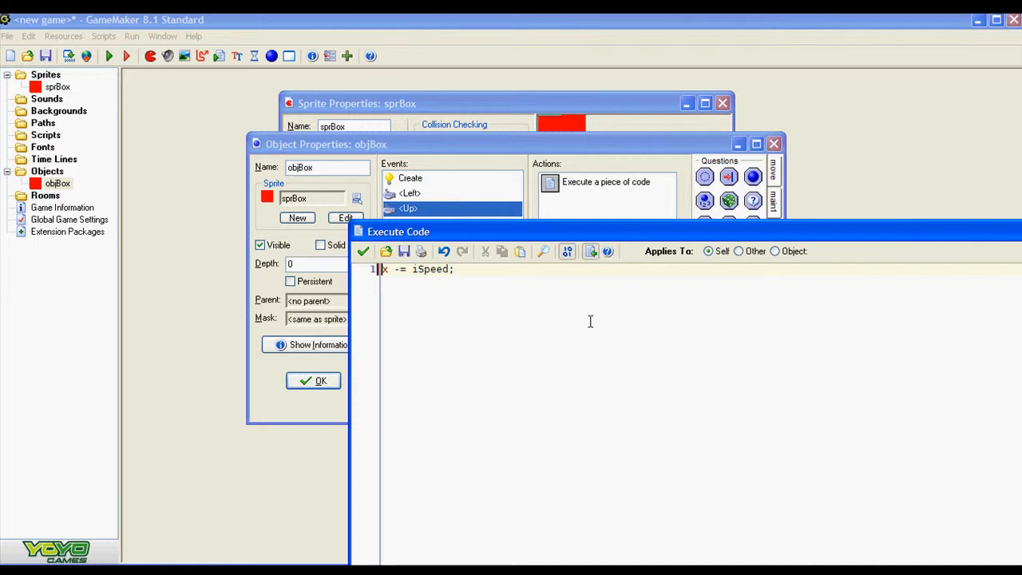
type("y")
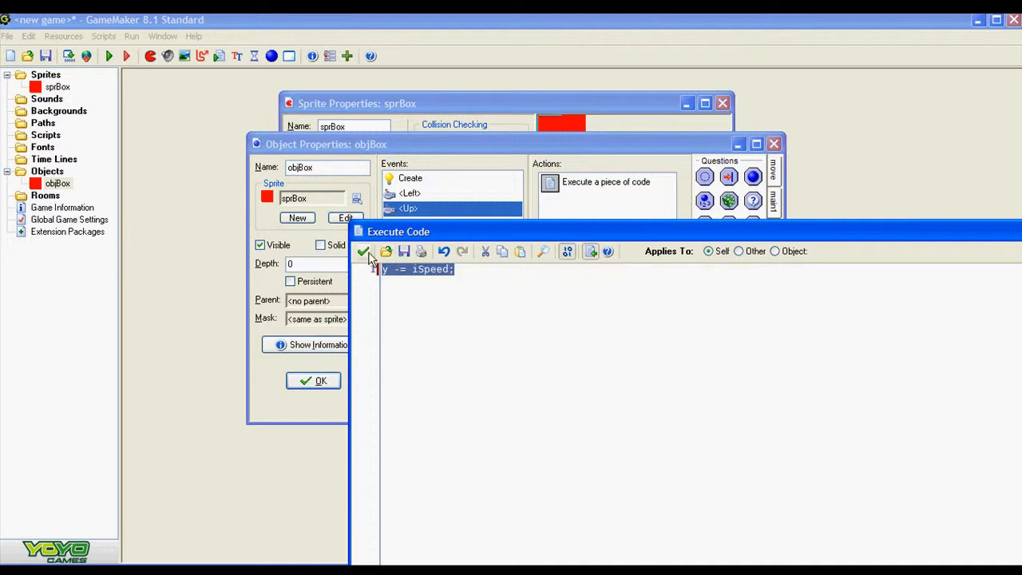
left_click(363, 250)
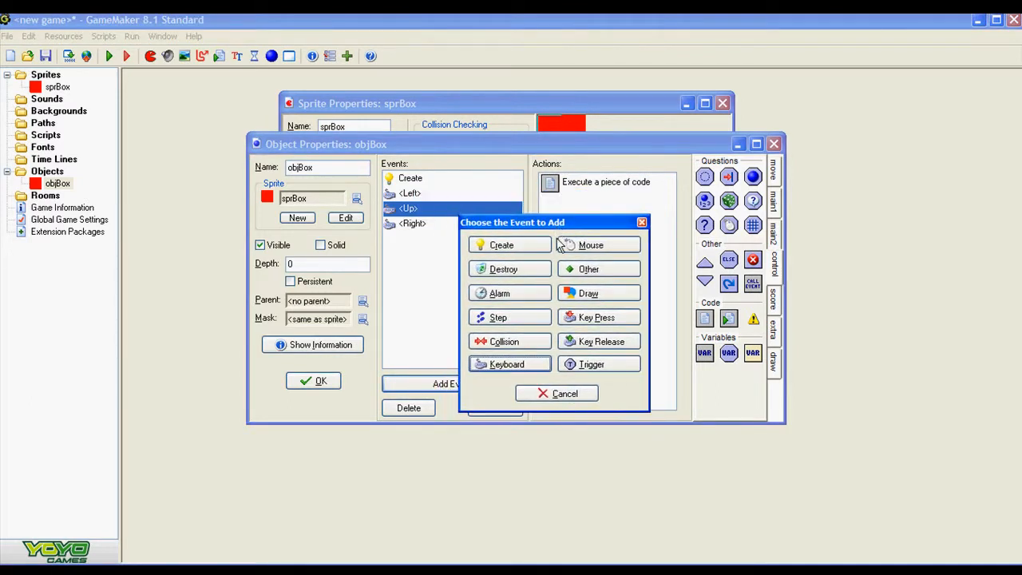
Step: Add a Down arrow key code event and rearrange the Sprite and Object Properties windows
left_click(506, 364)
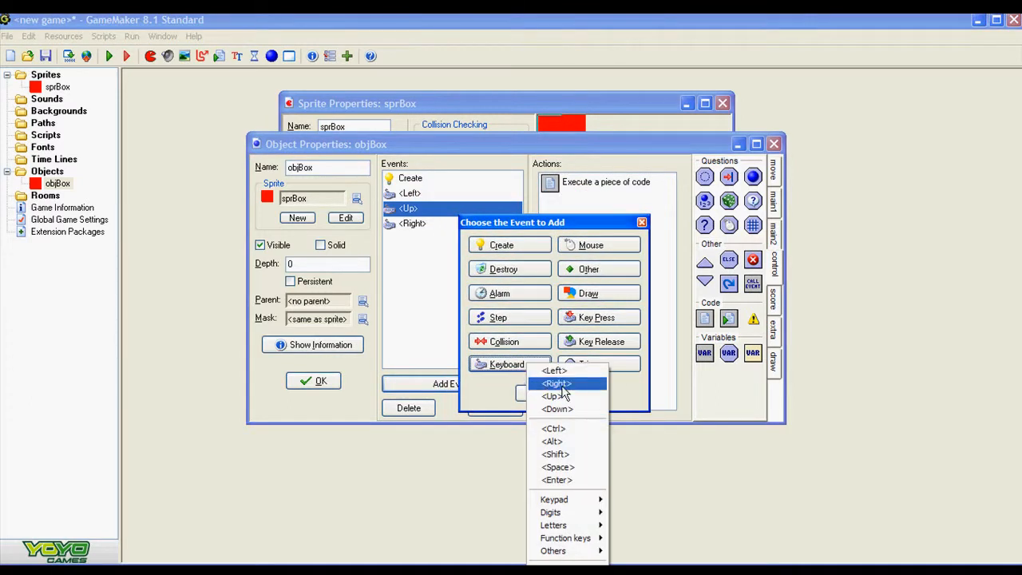
mouse_move(557, 396)
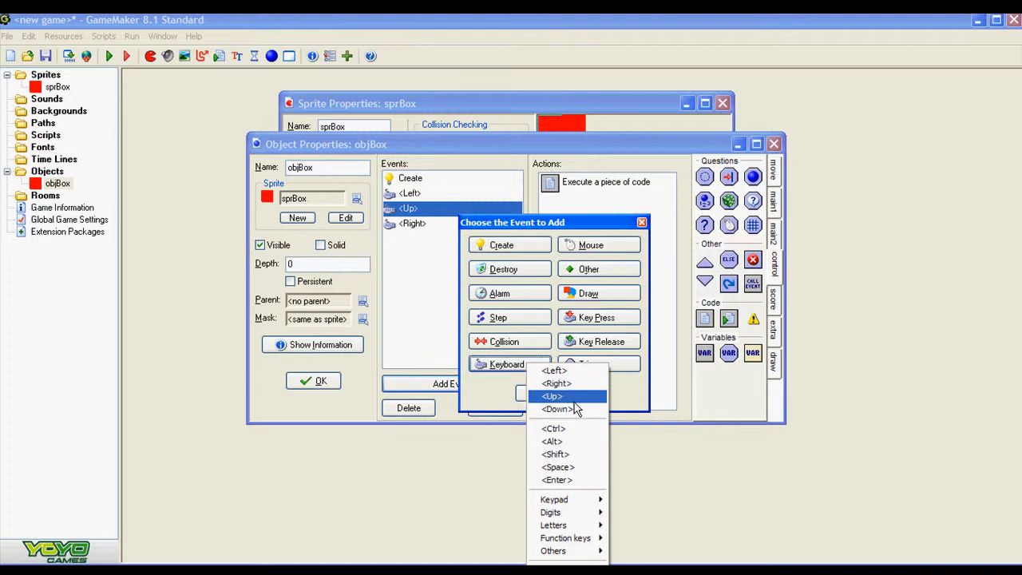
left_click(557, 408)
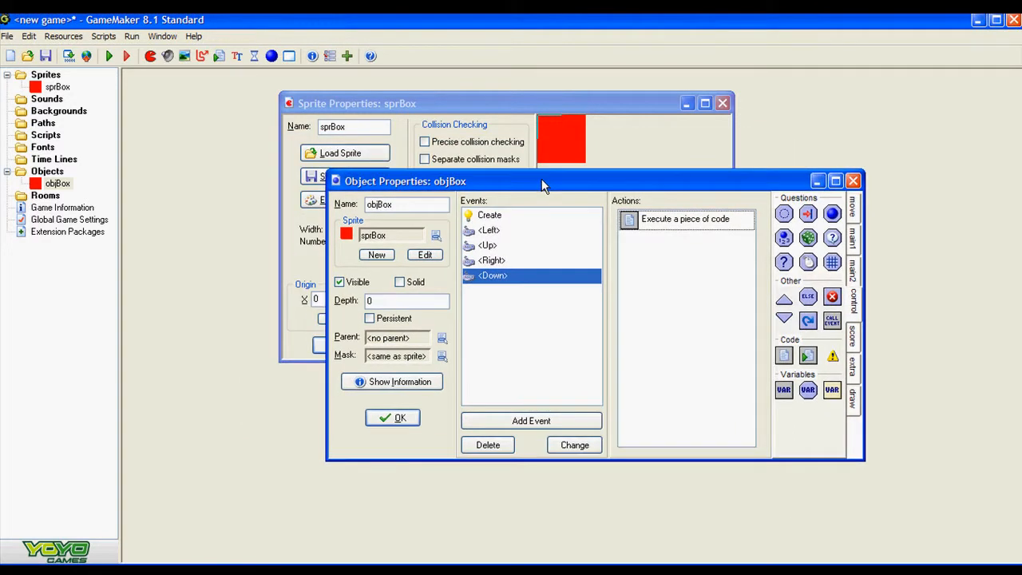
left_click(479, 103)
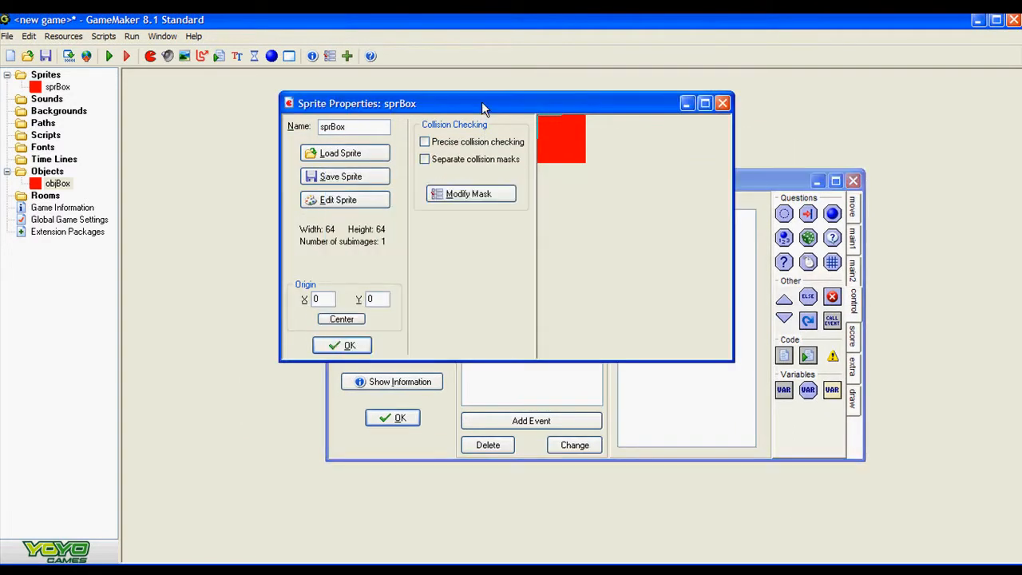
left_click_drag(483, 103, 399, 99)
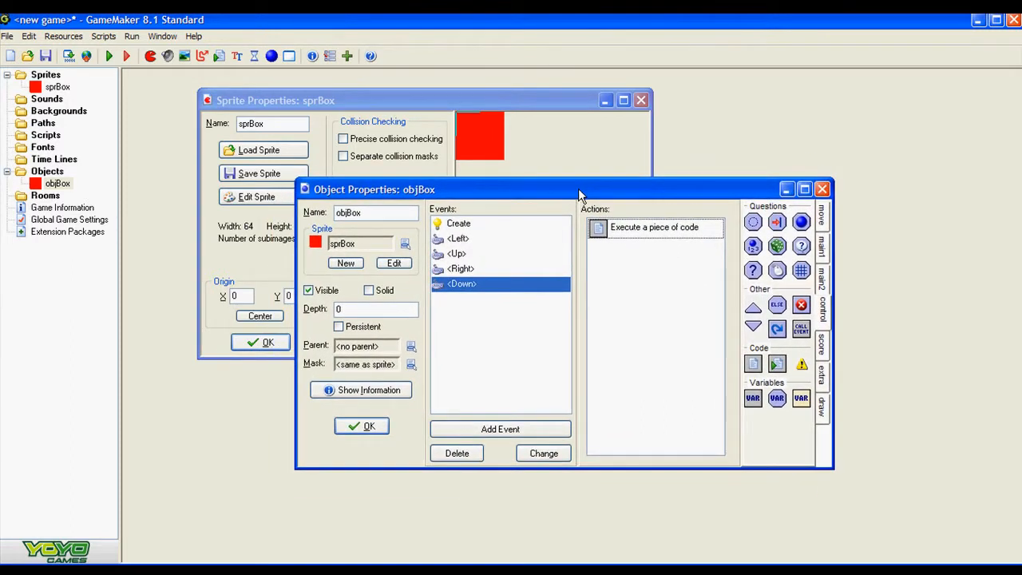
left_click_drag(578, 189, 595, 168)
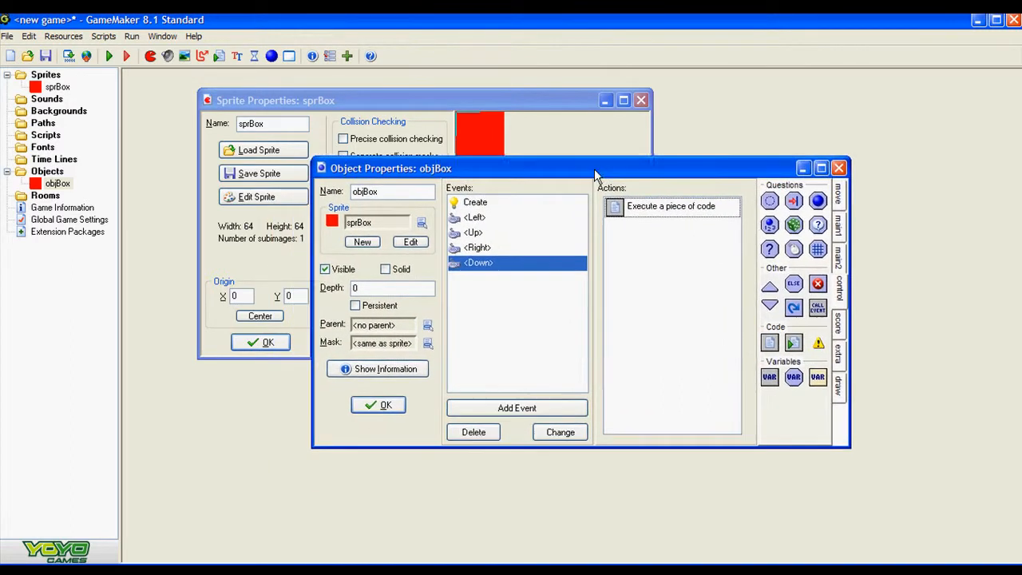
left_click_drag(594, 168, 542, 191)
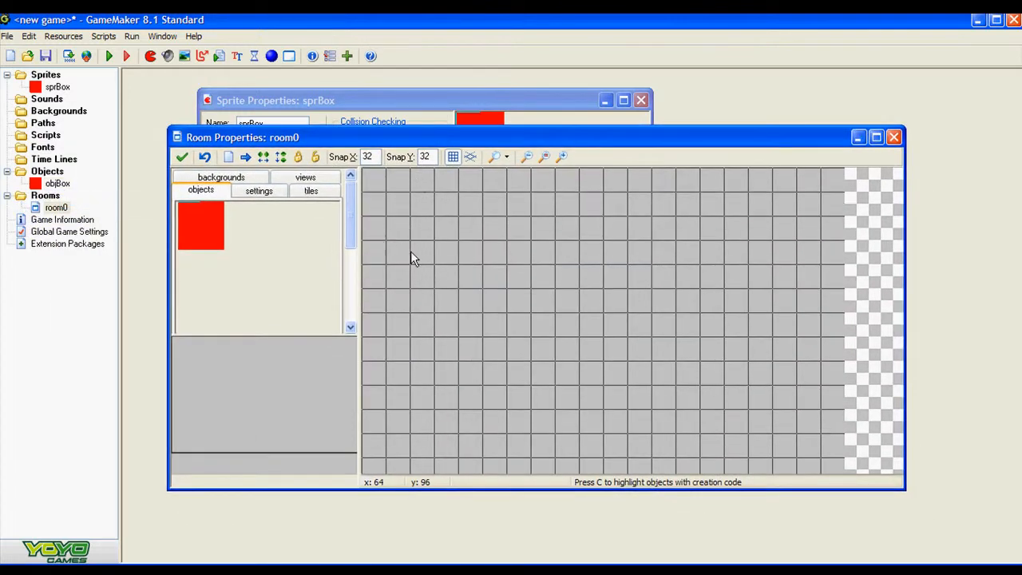
mouse_move(232, 214)
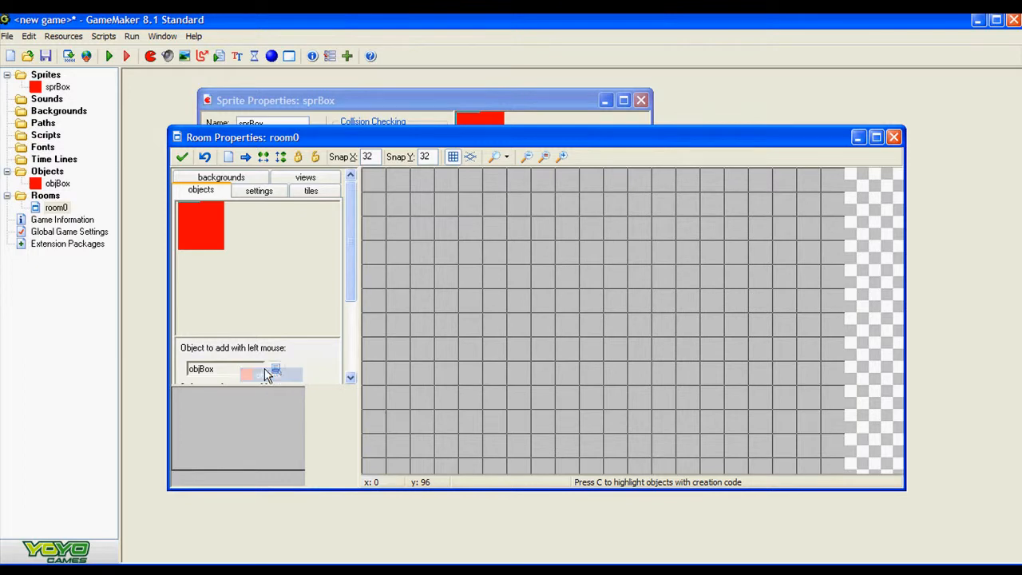
Step: Select objBox and place one instance near the centre of room0
left_click(506, 311)
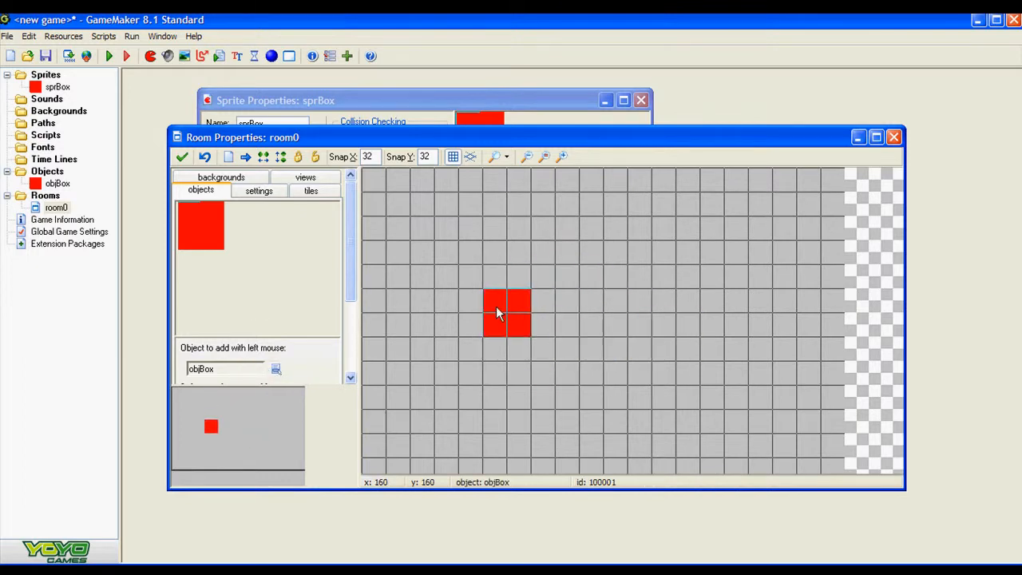
left_click_drag(499, 311, 579, 335)
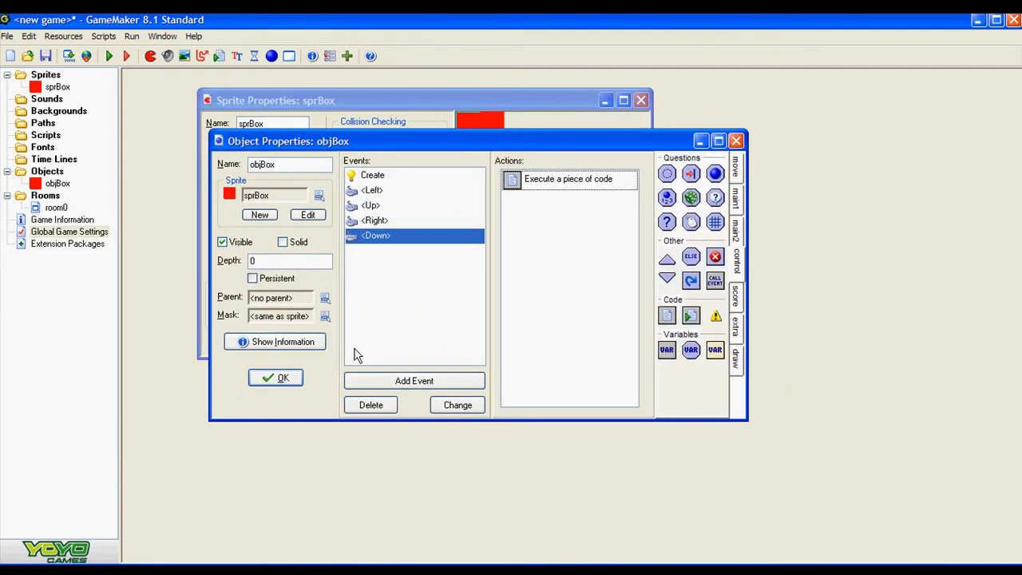
mouse_move(580, 262)
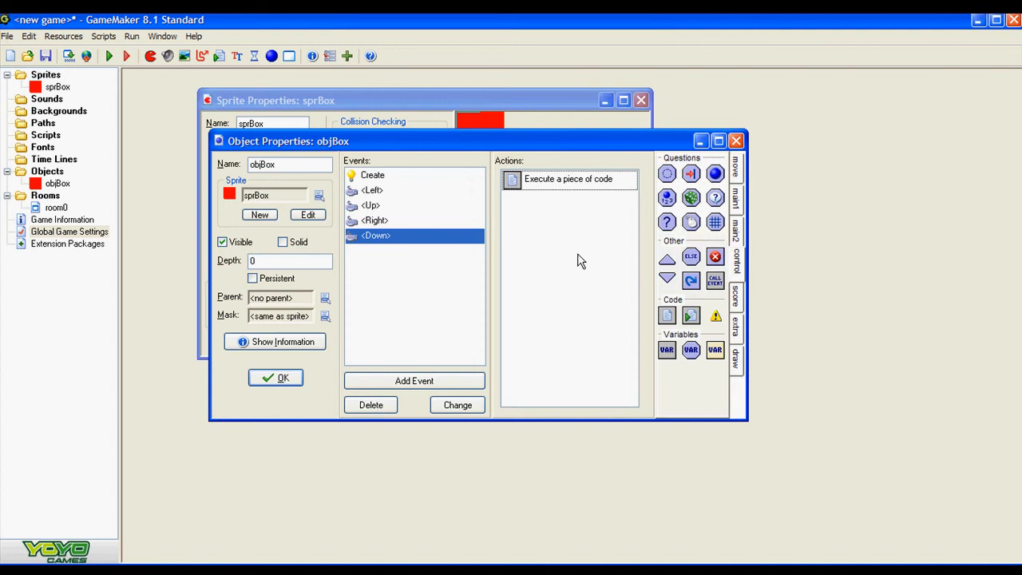